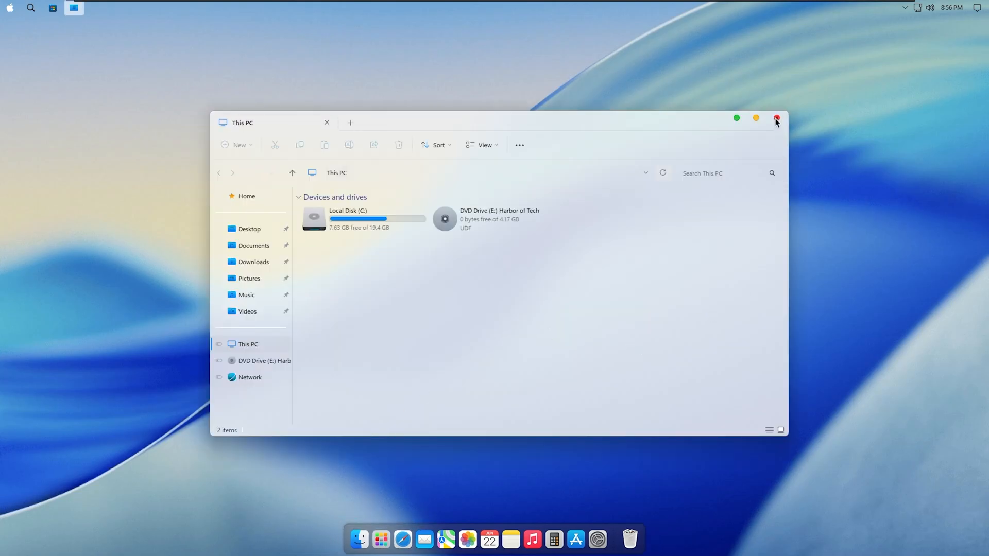
Close the This PC window, leaving the macOS-themed desktop with the macOS26 7z archive
{"action": "left_click", "coordinate": [777, 120]}
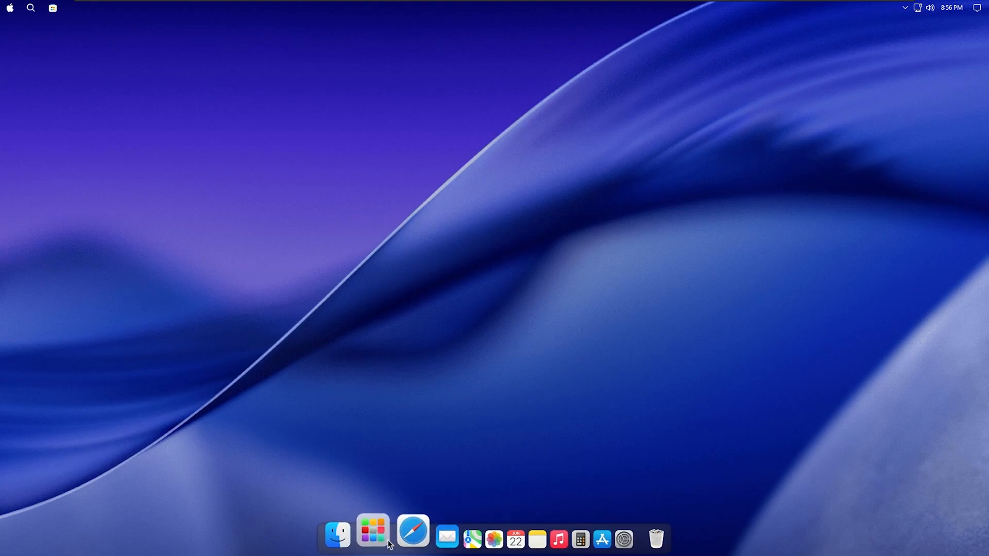
{"action": "left_click", "coordinate": [338, 538]}
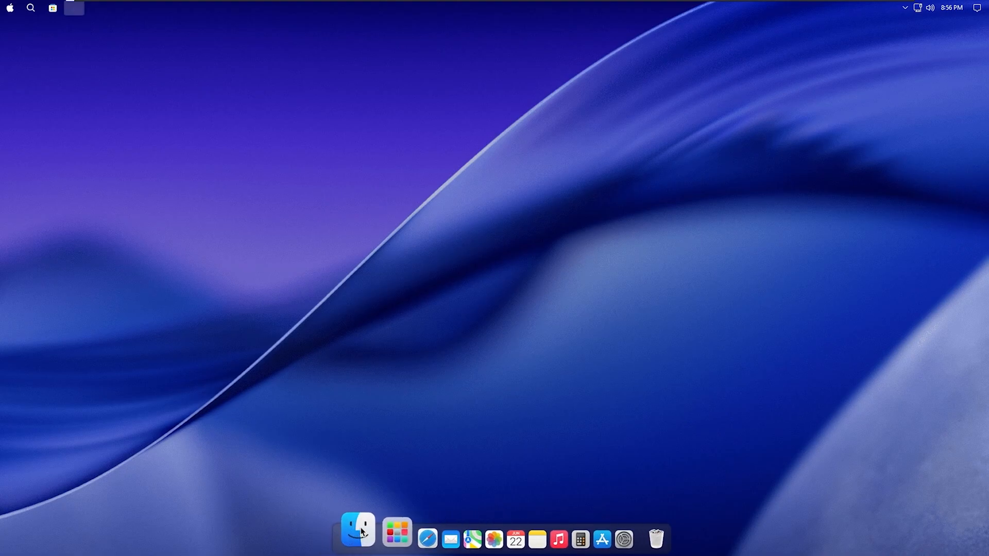
{"action": "left_click", "coordinate": [357, 539]}
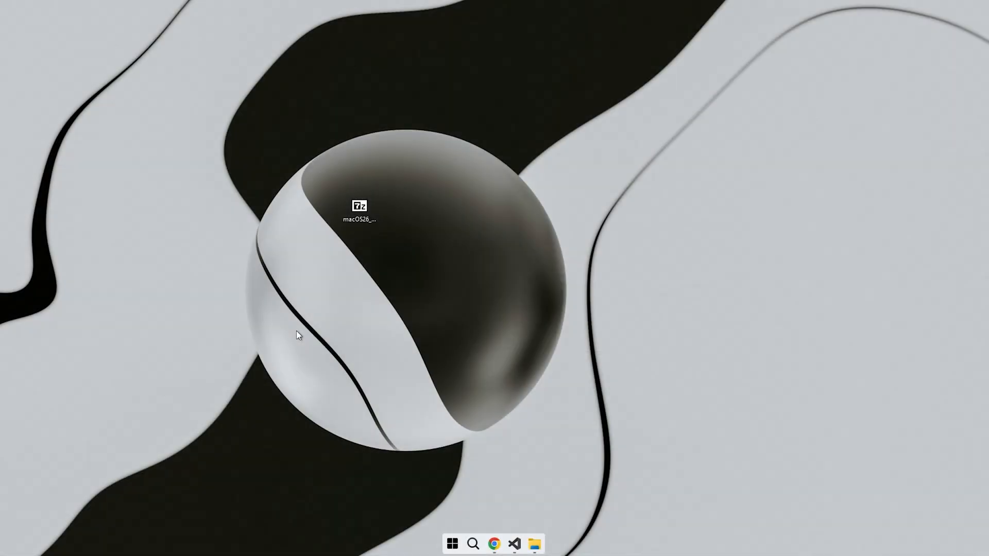
Extract the macOS26 archive via 7-Zip to the desktop, supplying its password
{"action": "right_click", "coordinate": [359, 212]}
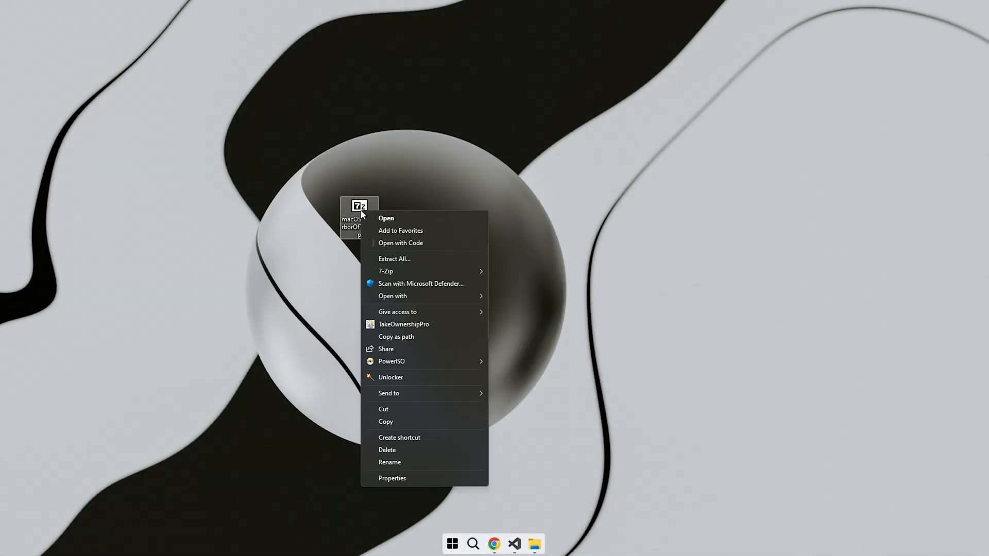
{"action": "mouse_move", "coordinate": [386, 271]}
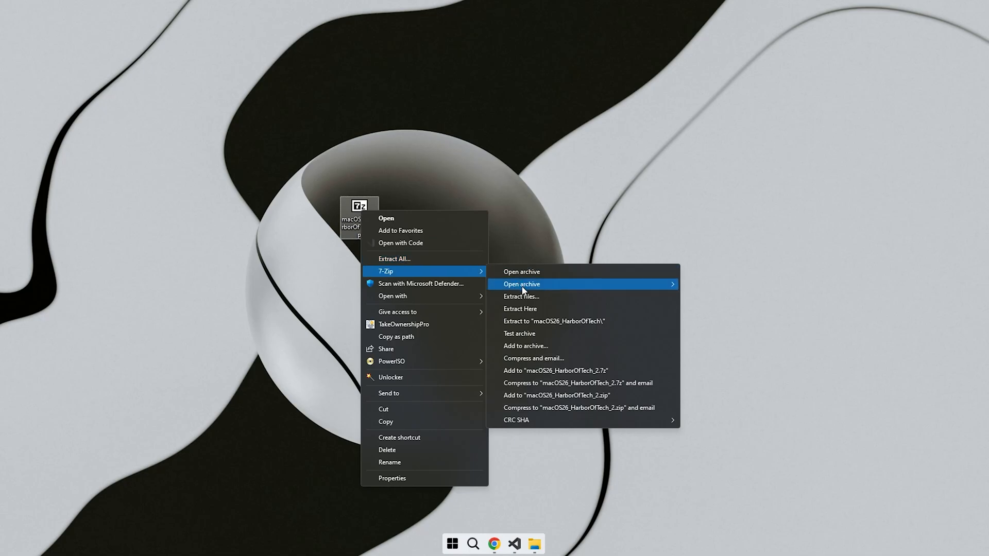
{"action": "left_click", "coordinate": [521, 297]}
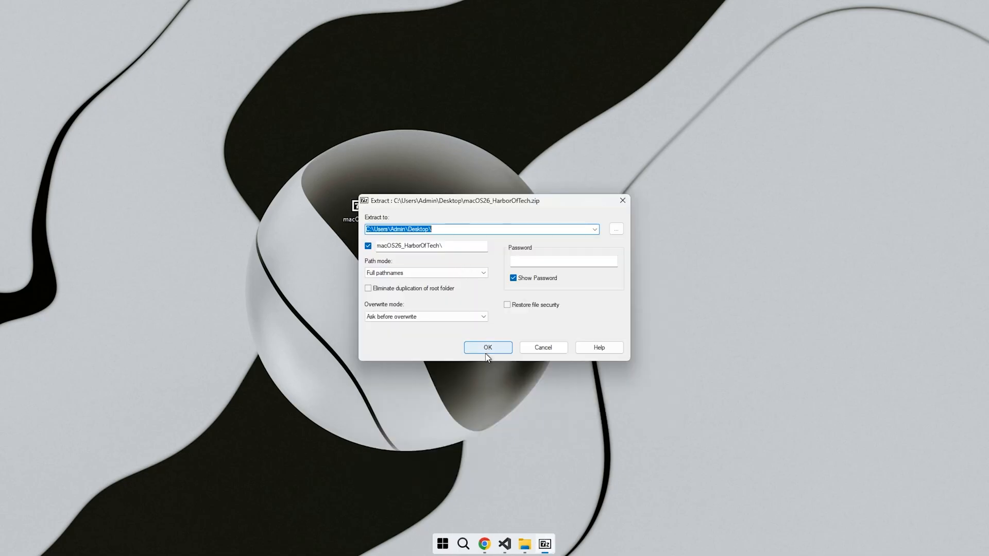
{"action": "left_click", "coordinate": [488, 347]}
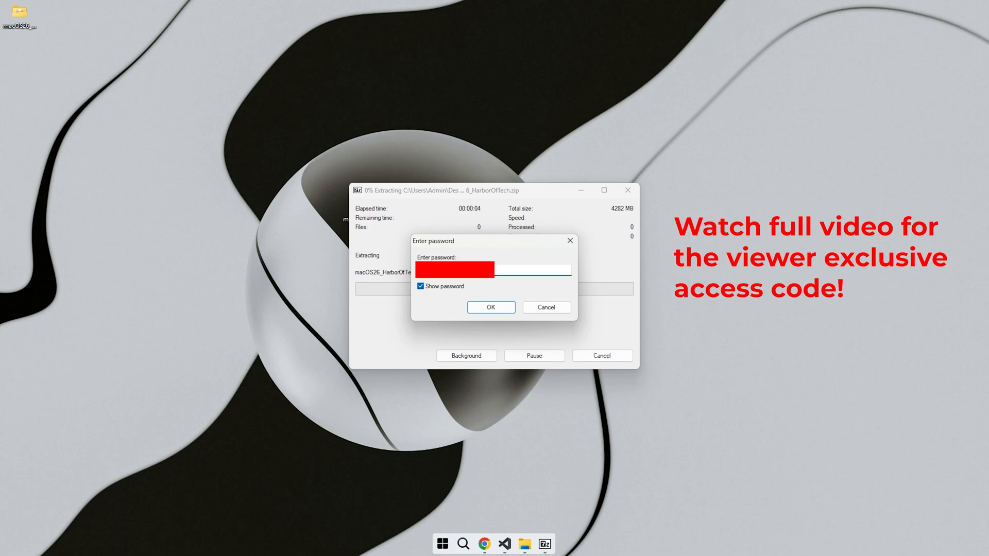
{"action": "mouse_move", "coordinate": [500, 334]}
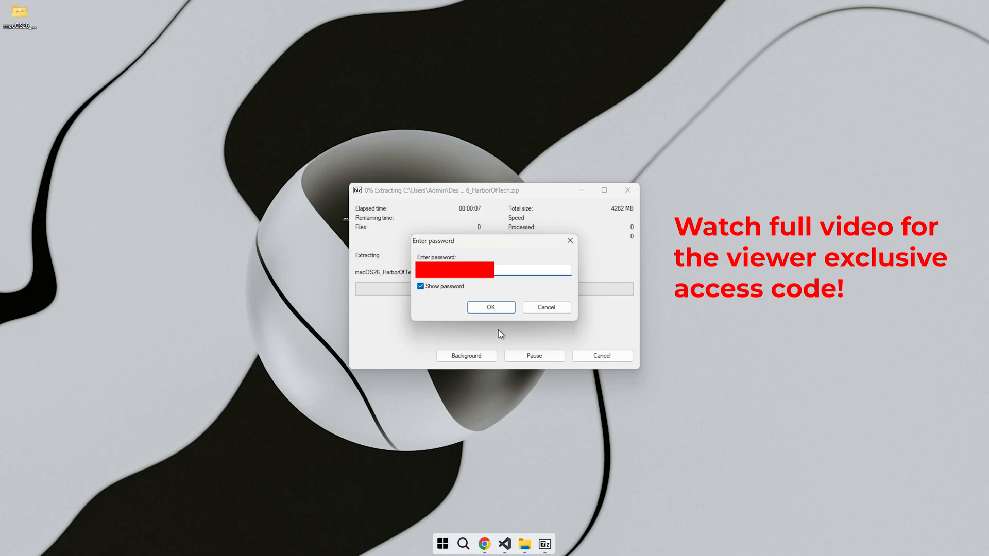
{"action": "left_click", "coordinate": [491, 307]}
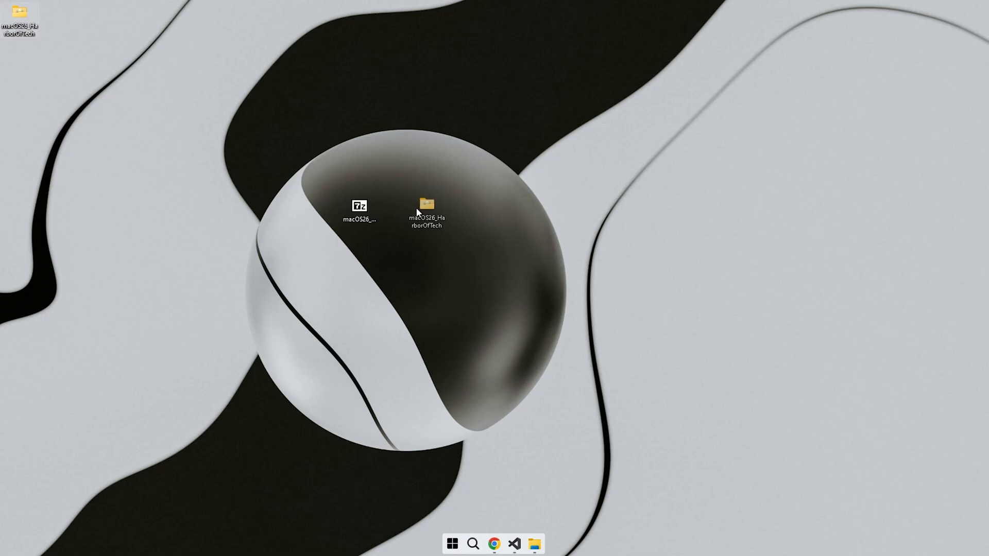
Enter the macOS26_HarborOfTech folder and launch Rufus.exe from it
{"action": "left_click", "coordinate": [425, 206]}
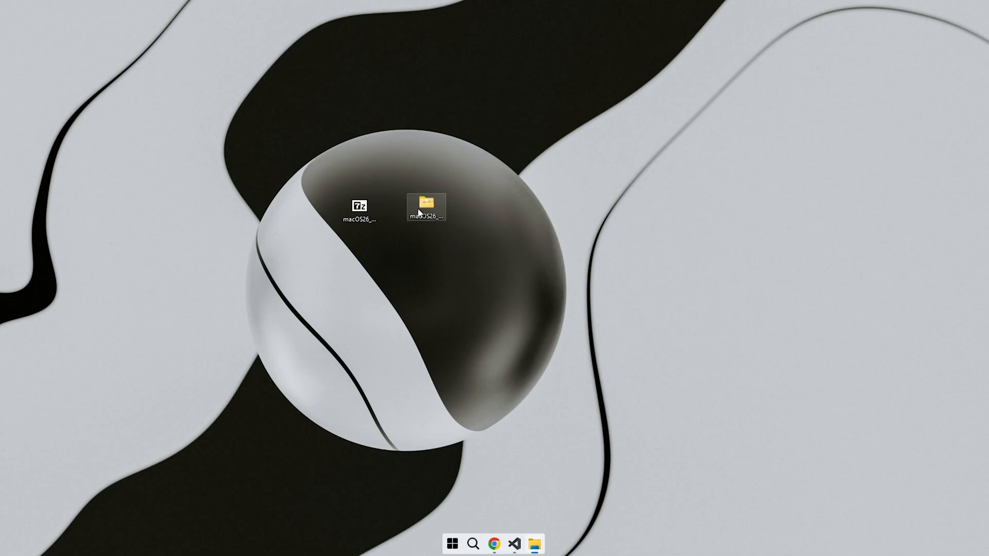
{"action": "double_click", "coordinate": [425, 206]}
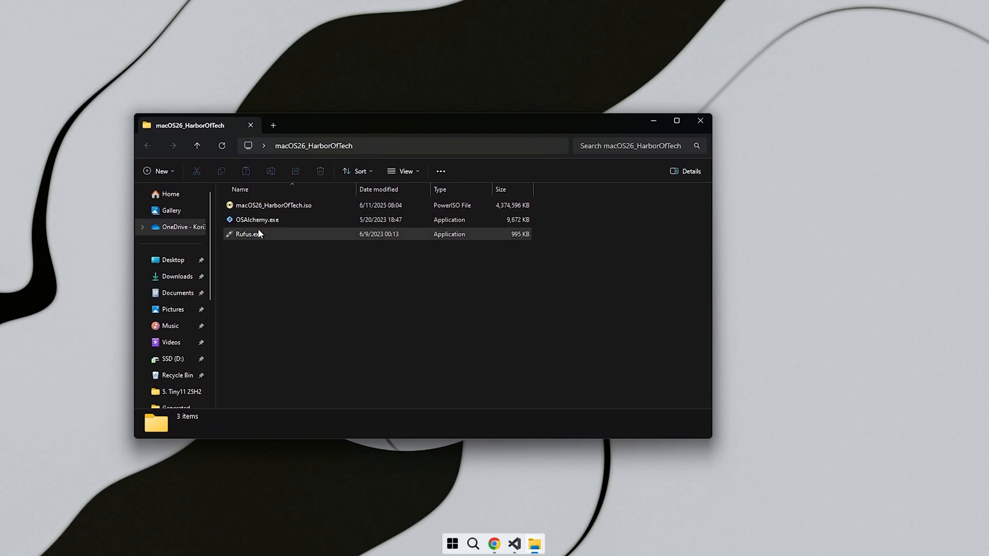
{"action": "left_click", "coordinate": [246, 233]}
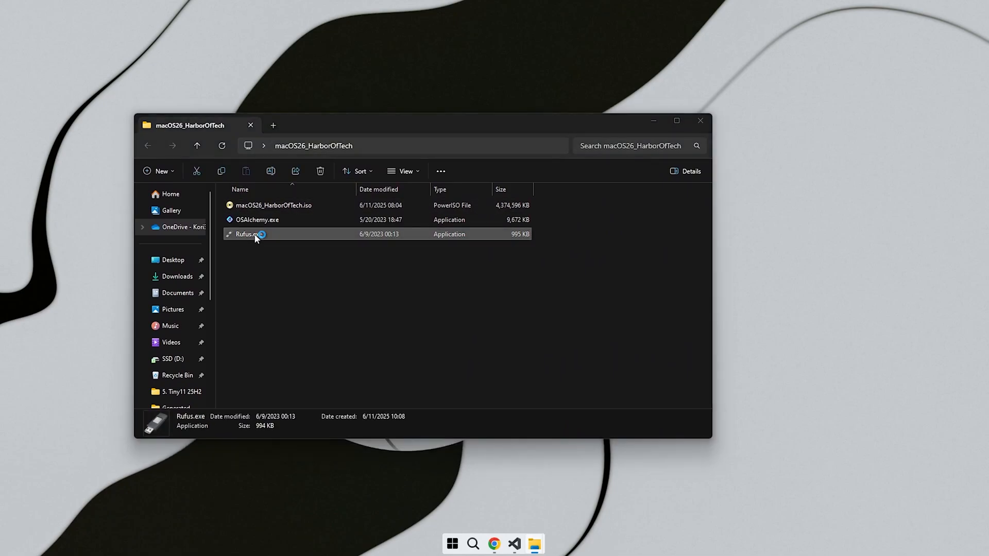
{"action": "double_click", "coordinate": [246, 234]}
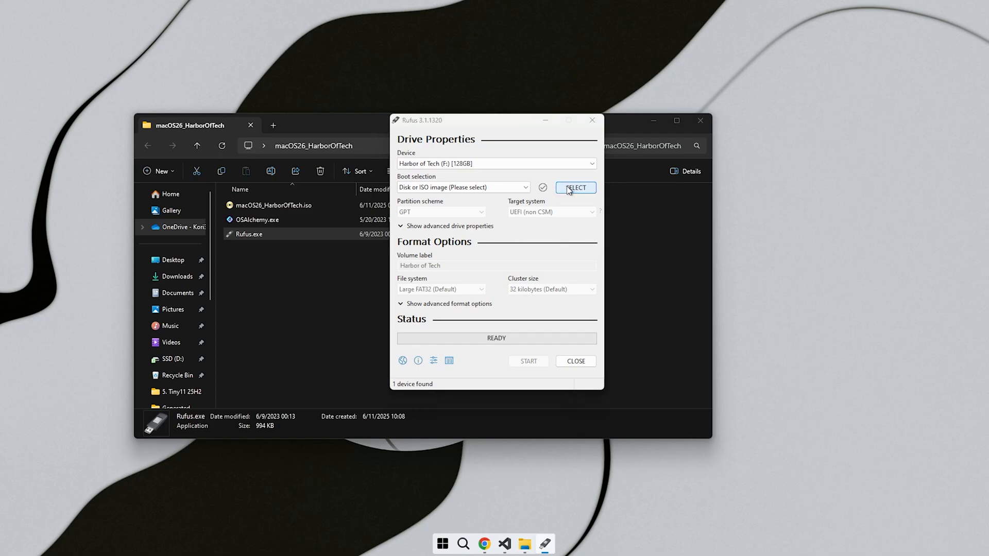
Load macOS26_HarborOfTech.iso and start writing it to the Harbor of Tech drive, accepting data loss
{"action": "left_click", "coordinate": [574, 188]}
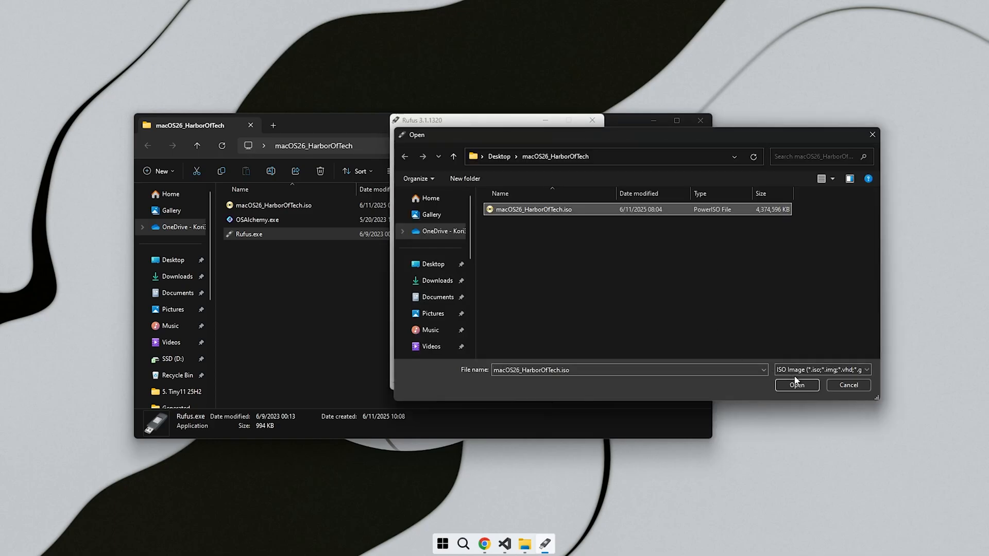
{"action": "left_click", "coordinate": [797, 385]}
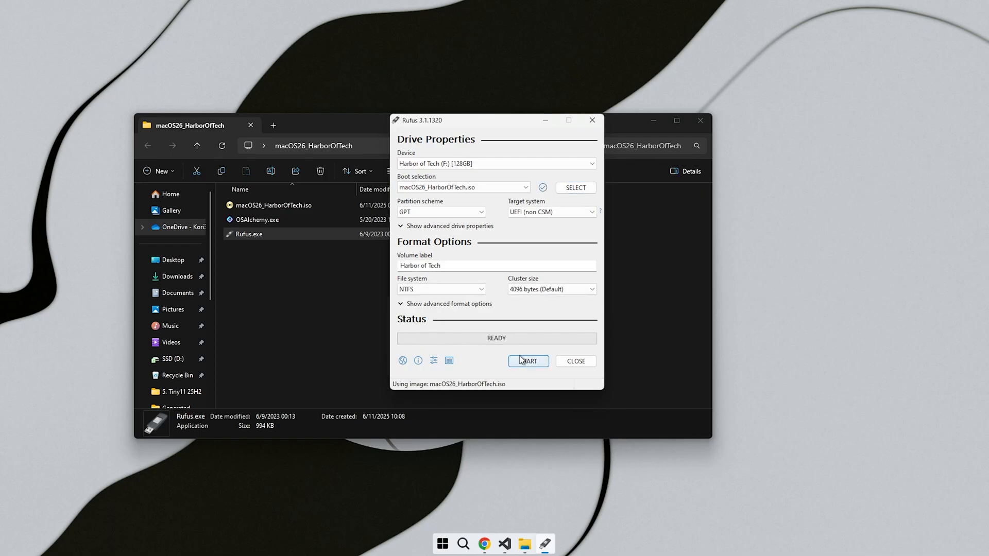
{"action": "left_click", "coordinate": [528, 361]}
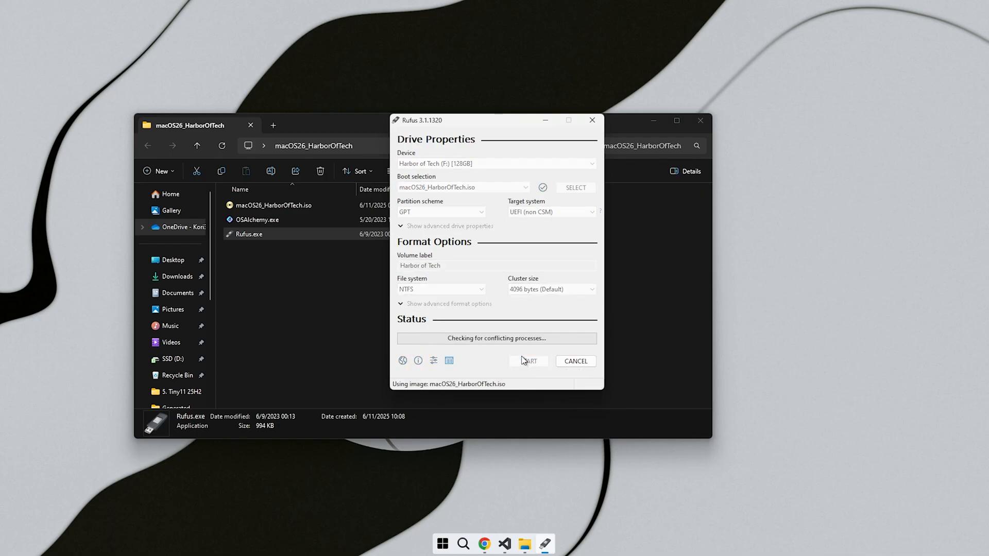
{"action": "left_click", "coordinate": [527, 361]}
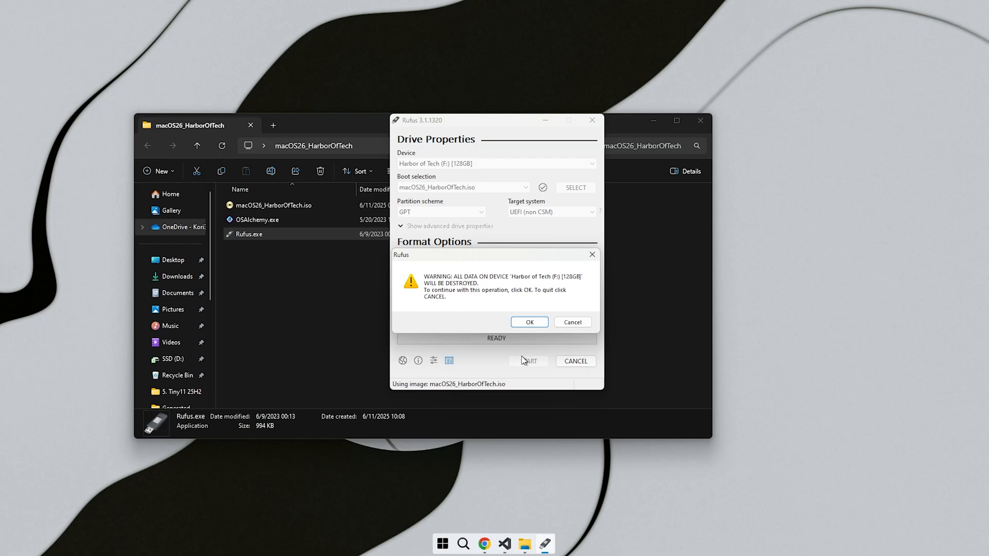
{"action": "left_click", "coordinate": [528, 321]}
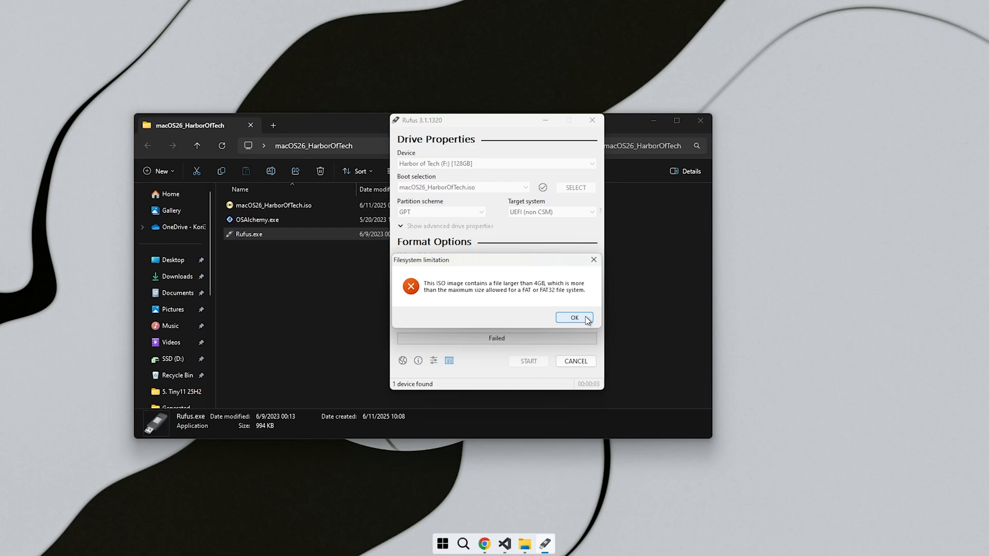
Dismiss the 4GB error, switch the file system to NTFS and restart the write, confirming erasure
{"action": "left_click", "coordinate": [574, 317]}
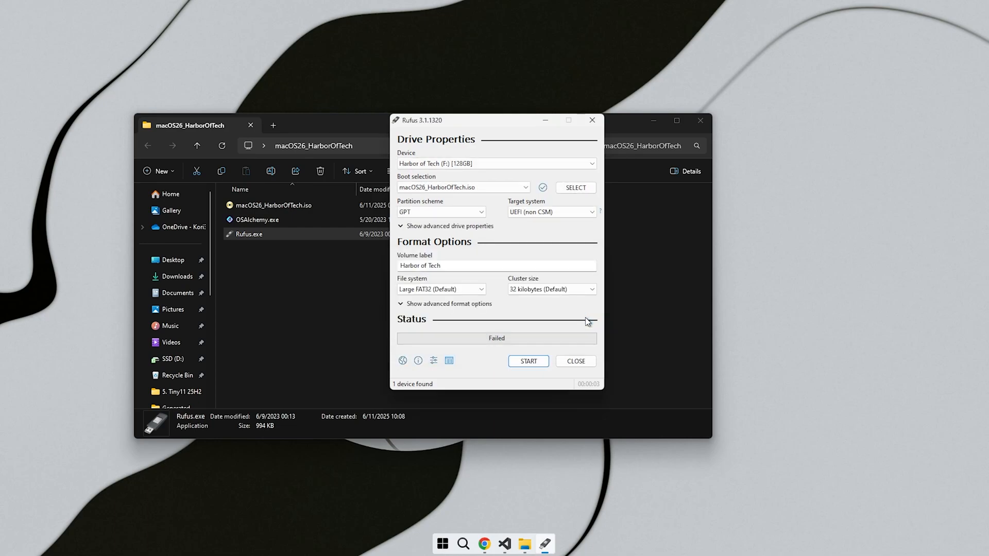
{"action": "left_click", "coordinate": [441, 289]}
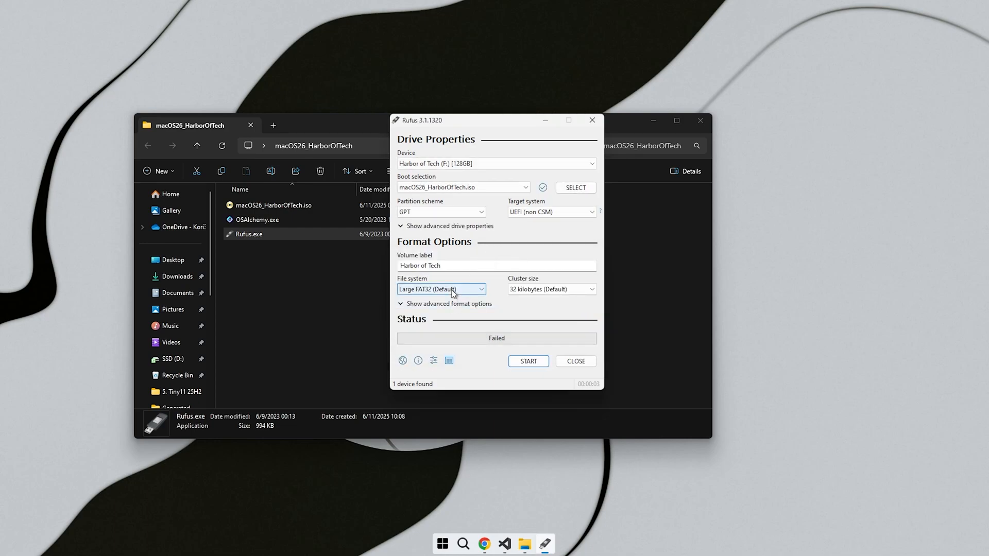
{"action": "left_click", "coordinate": [440, 289]}
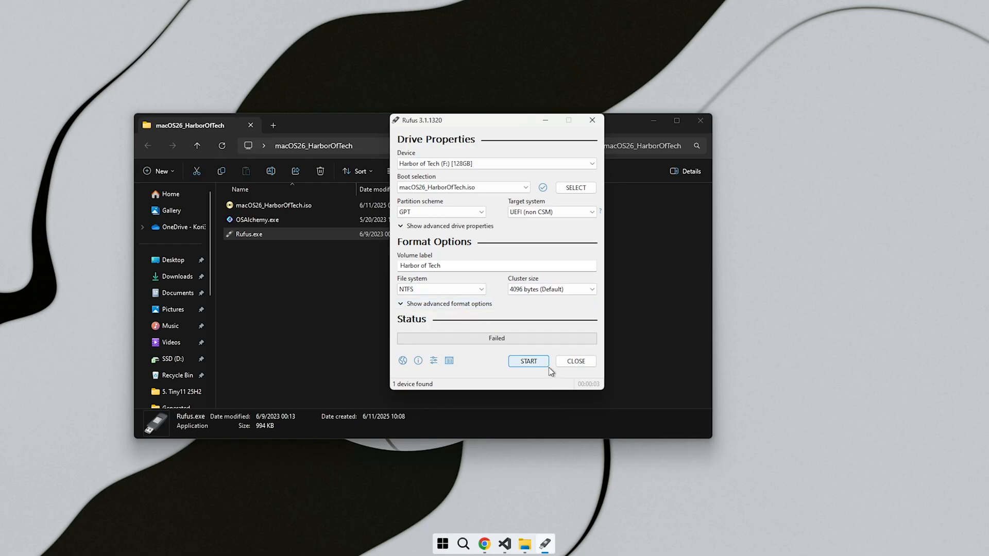
{"action": "left_click", "coordinate": [528, 361]}
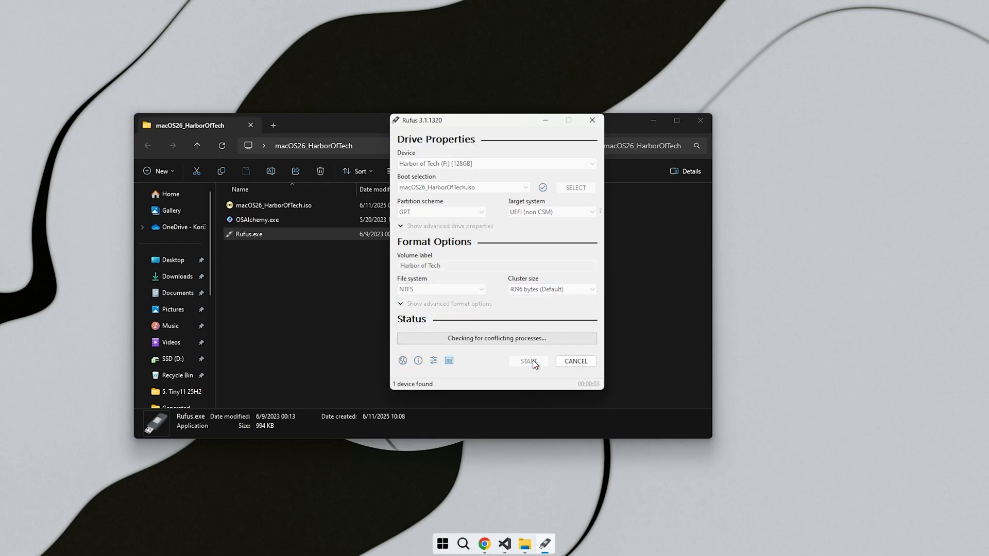
{"action": "left_click", "coordinate": [528, 361]}
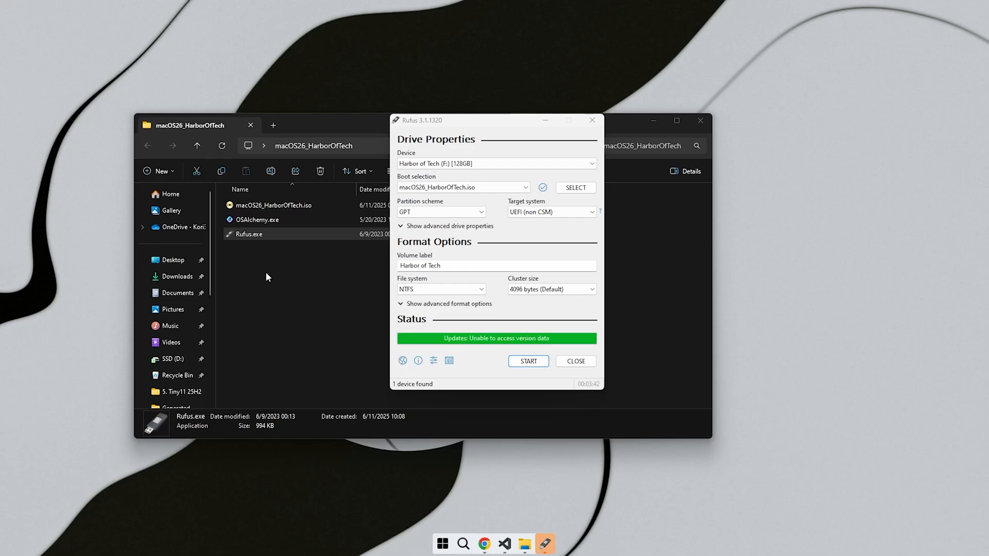
{"action": "mouse_move", "coordinate": [575, 360]}
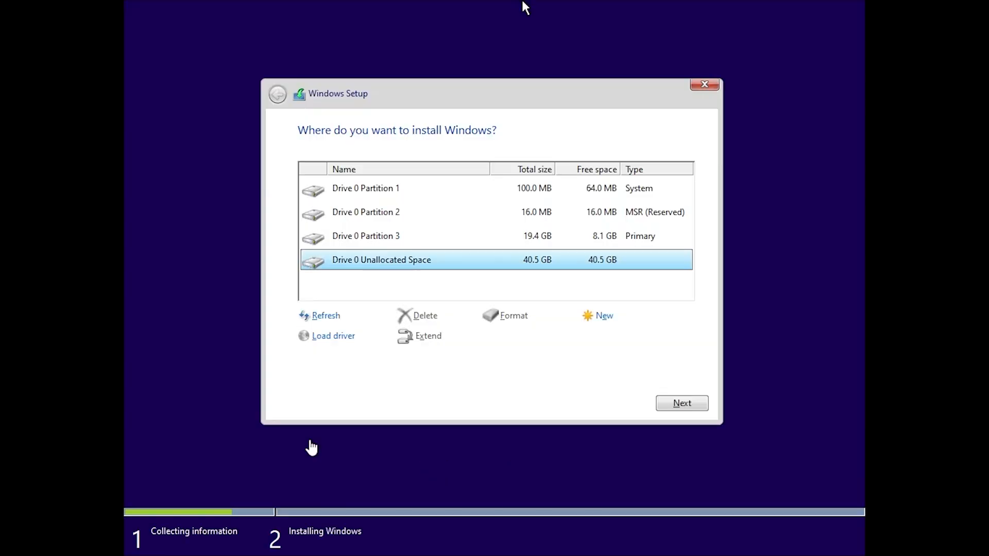
{"action": "mouse_move", "coordinate": [489, 231]}
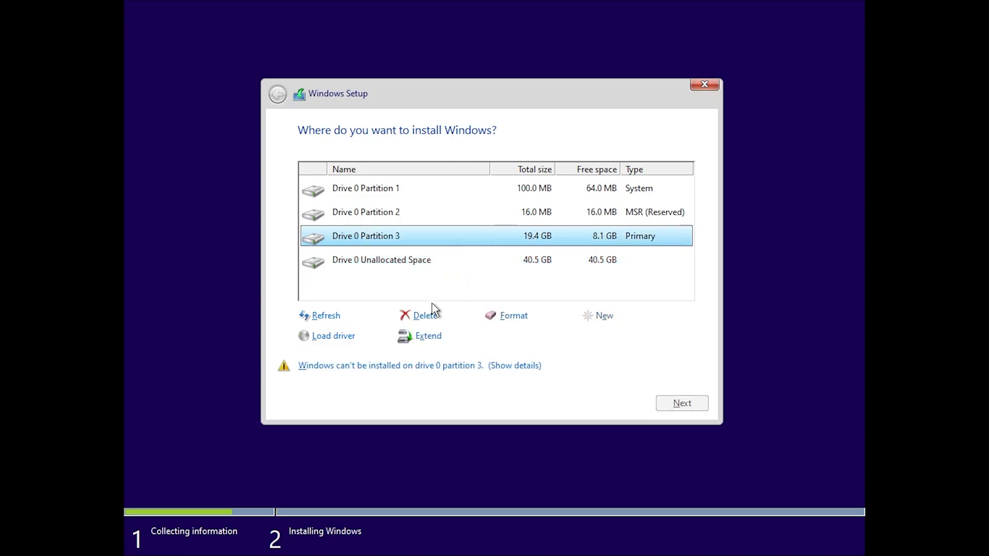
Delete Drive 0 Partition 3, create a 20000 MB primary partition and continue setup onto it
{"action": "left_click", "coordinate": [425, 315]}
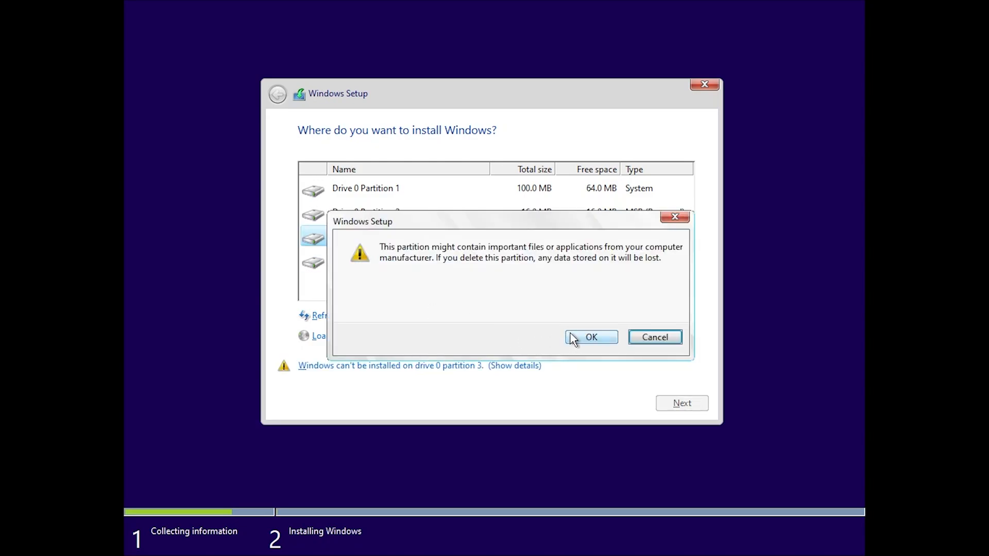
{"action": "left_click", "coordinate": [591, 337]}
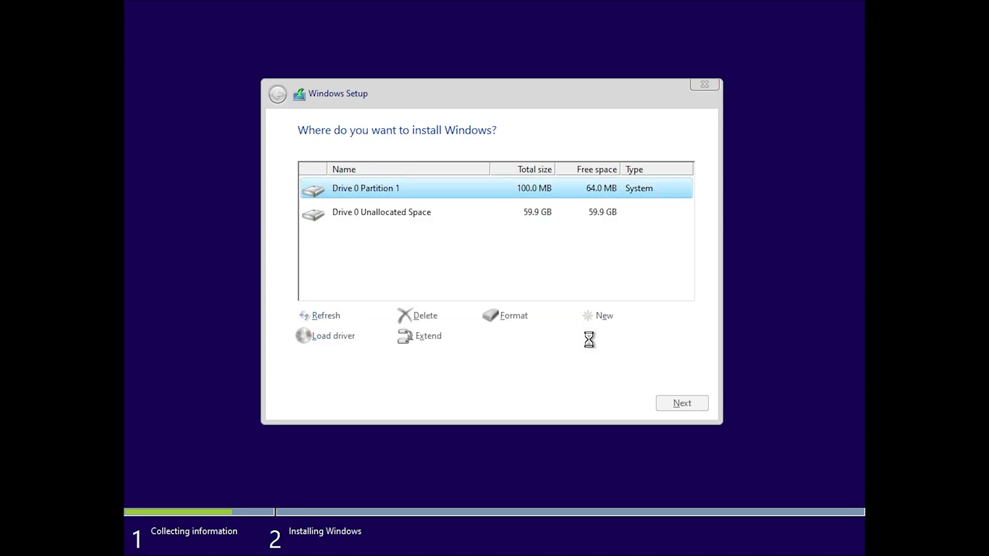
{"action": "left_click", "coordinate": [603, 315]}
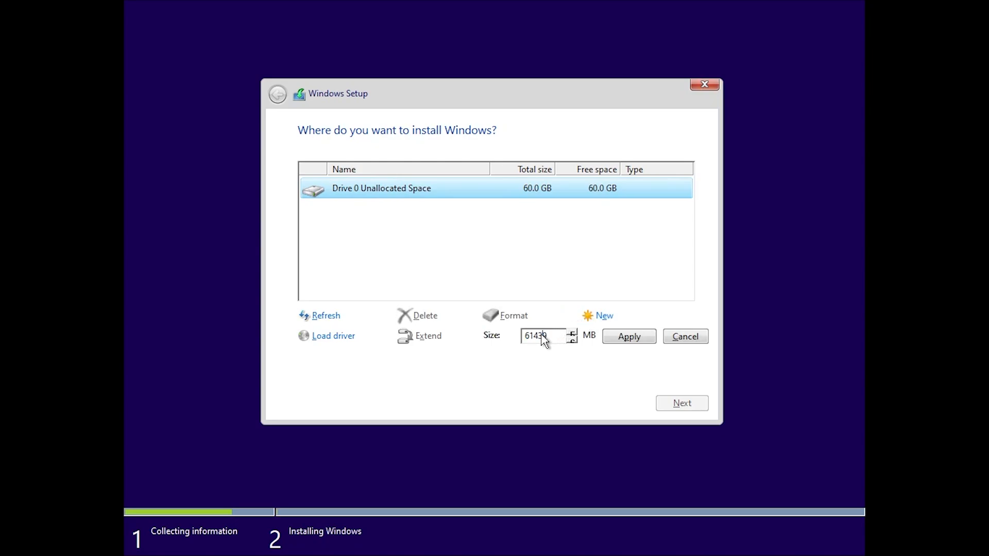
{"action": "type", "text": "20000"}
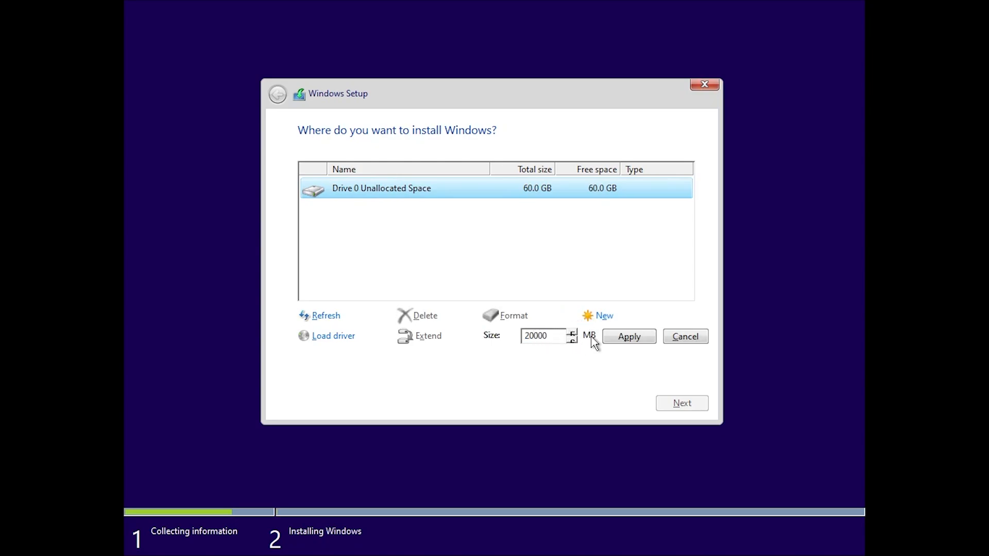
{"action": "left_click", "coordinate": [628, 336]}
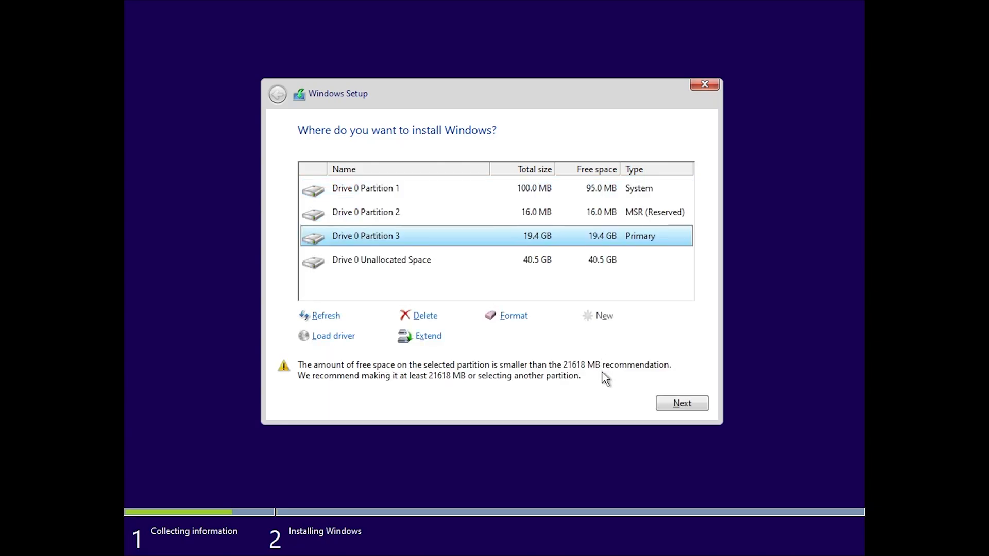
{"action": "left_click", "coordinate": [681, 403]}
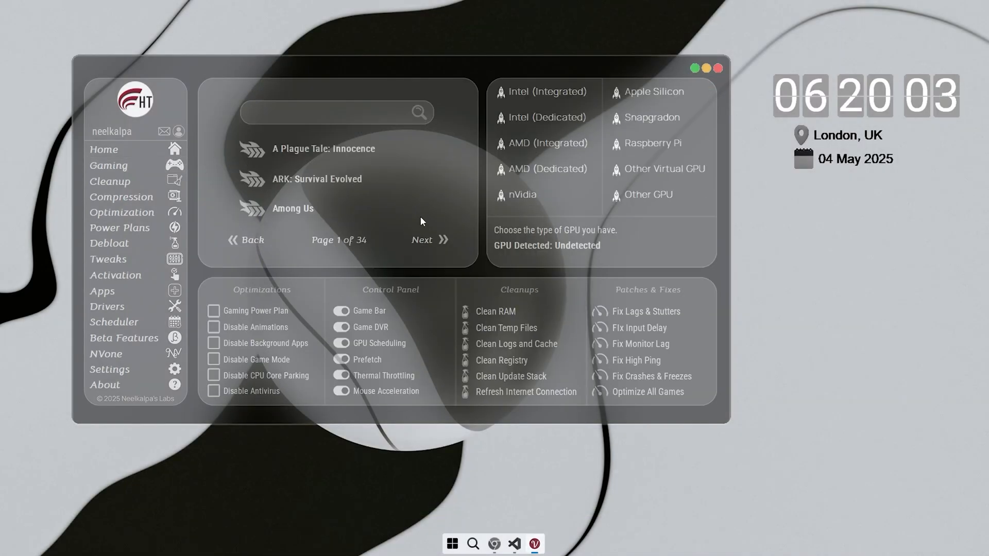
Search the Gaming page for GTA, then browse the Cleanup, Compression and Optimization pages
{"action": "left_click", "coordinate": [429, 240]}
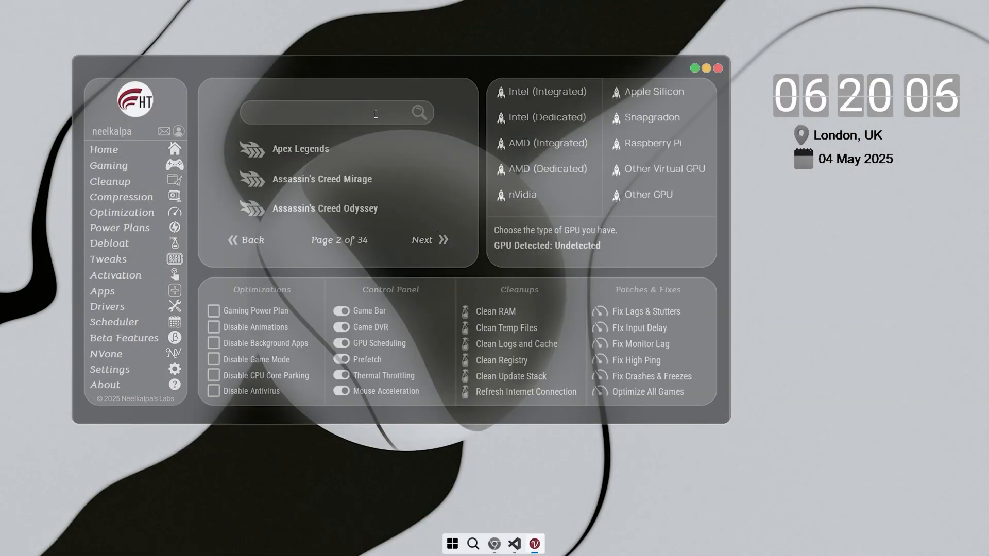
{"action": "type", "text": "GTA"}
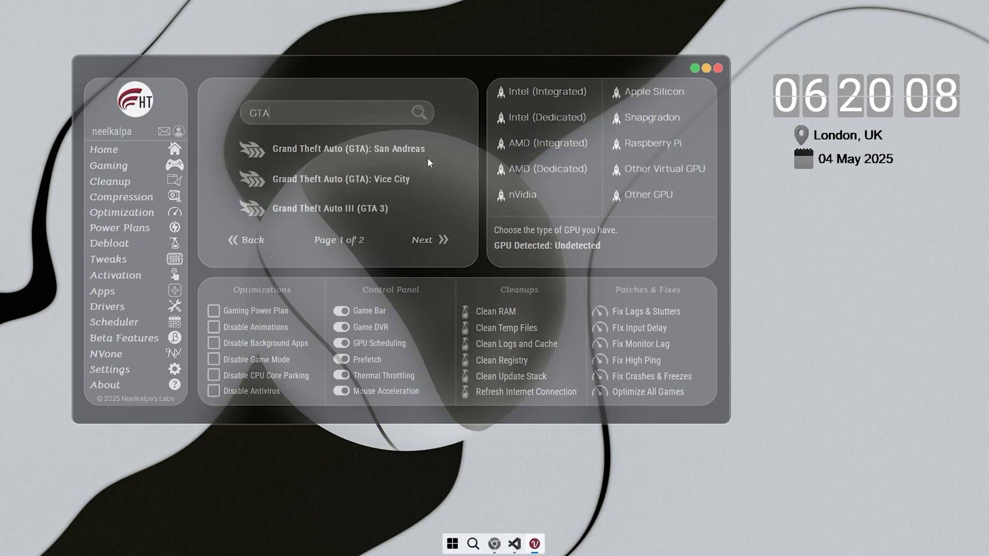
{"action": "left_click", "coordinate": [428, 239]}
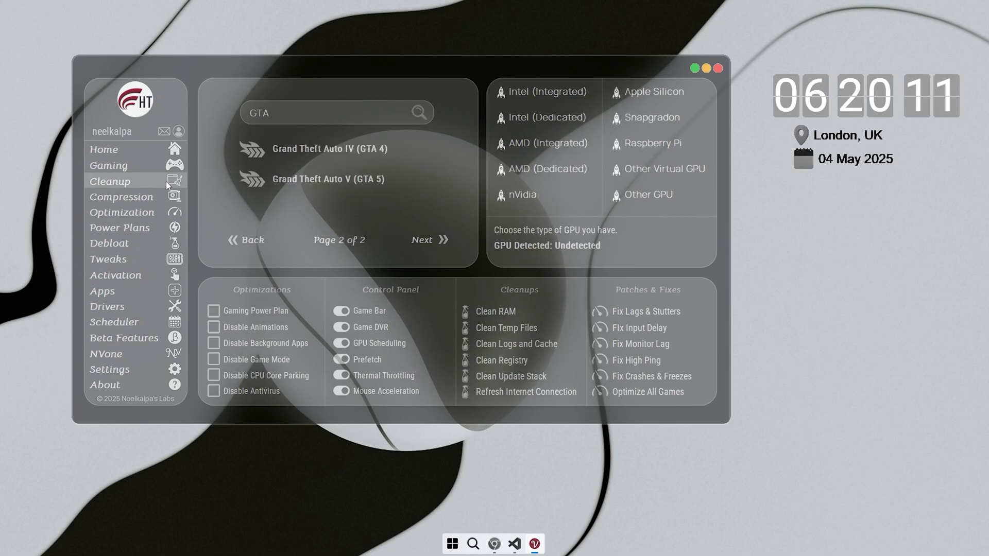
{"action": "left_click", "coordinate": [110, 181]}
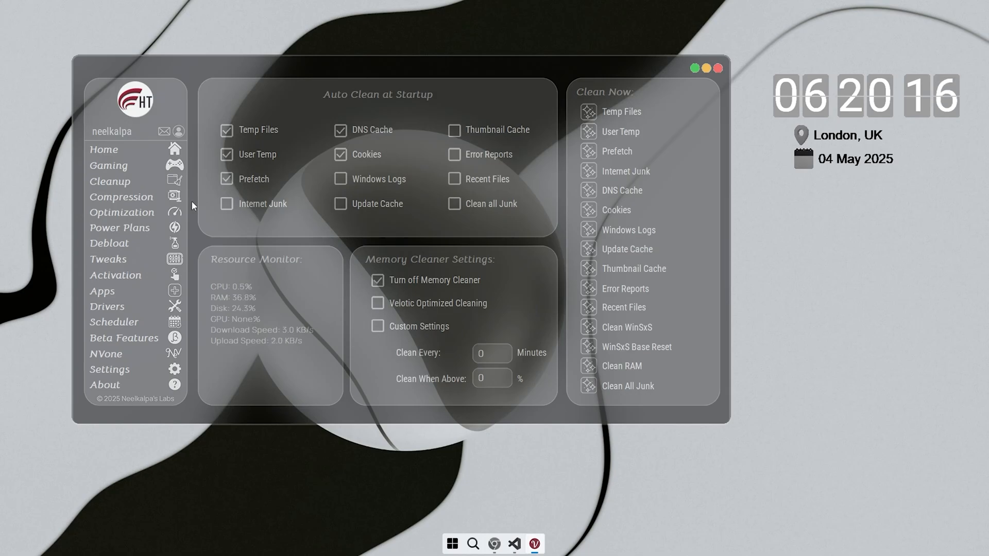
{"action": "left_click", "coordinate": [121, 199]}
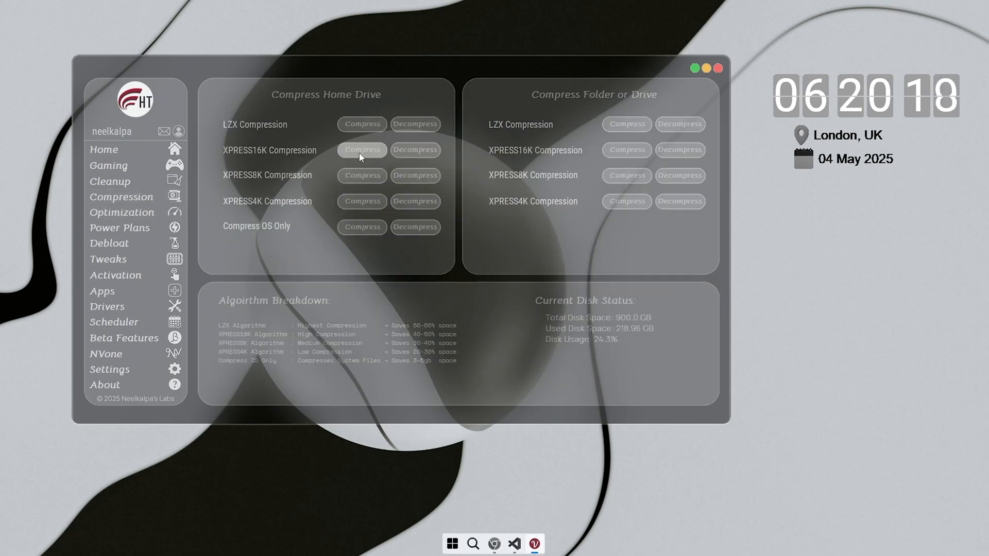
{"action": "left_click", "coordinate": [122, 213]}
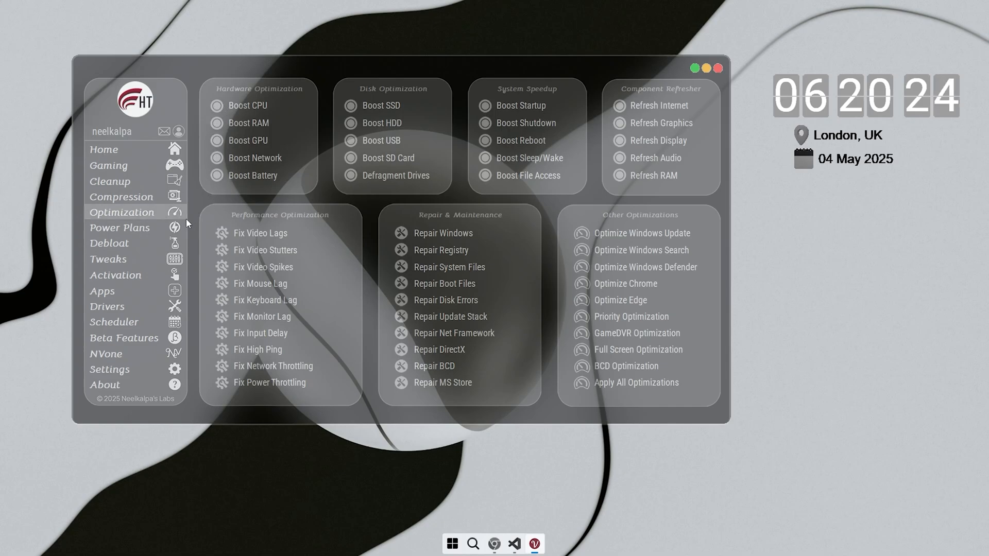
Page through Power Plans, Debloat and Tweaks, ending on Velotic's store listing
{"action": "left_click", "coordinate": [119, 230]}
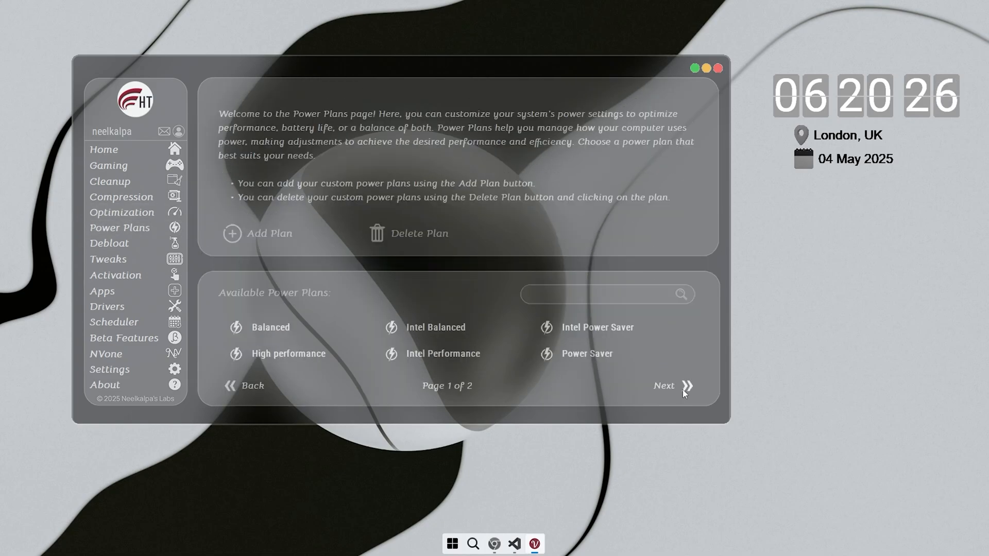
{"action": "left_click", "coordinate": [662, 385]}
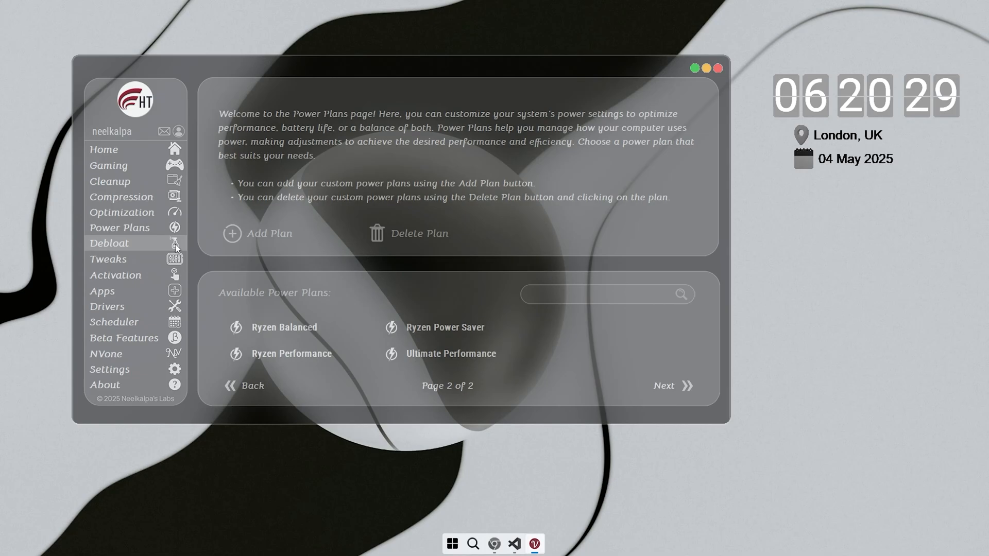
{"action": "left_click", "coordinate": [109, 243]}
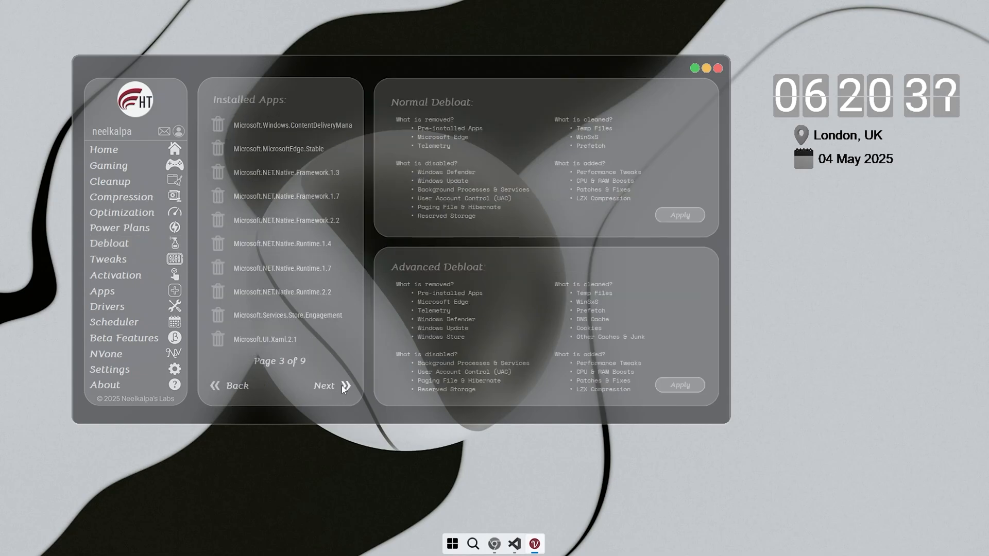
{"action": "left_click", "coordinate": [324, 386]}
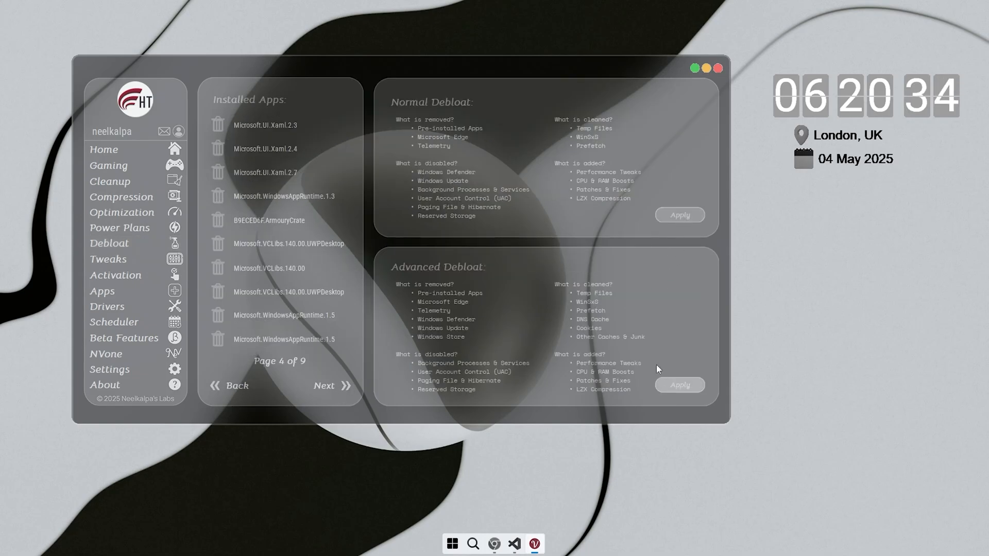
{"action": "left_click", "coordinate": [108, 260]}
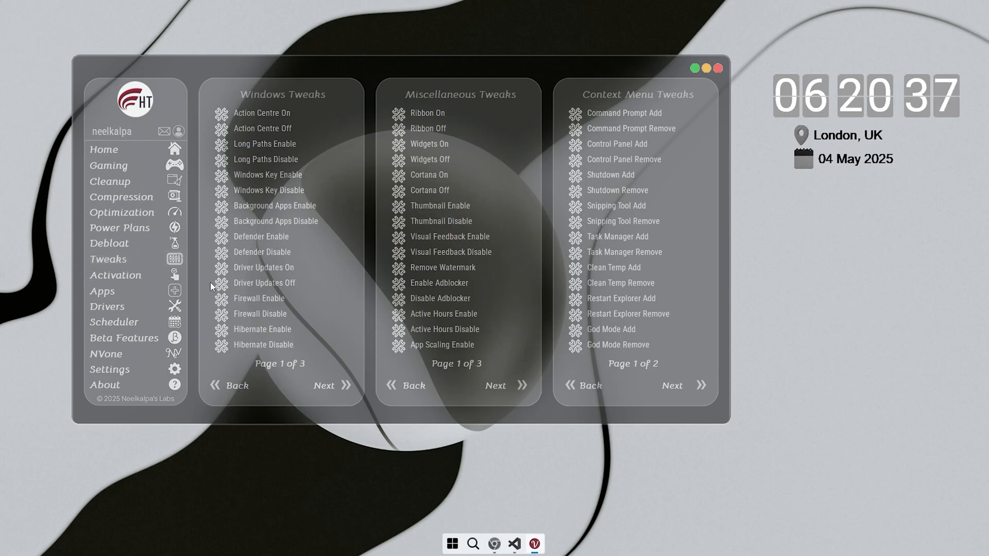
{"action": "left_click", "coordinate": [505, 385]}
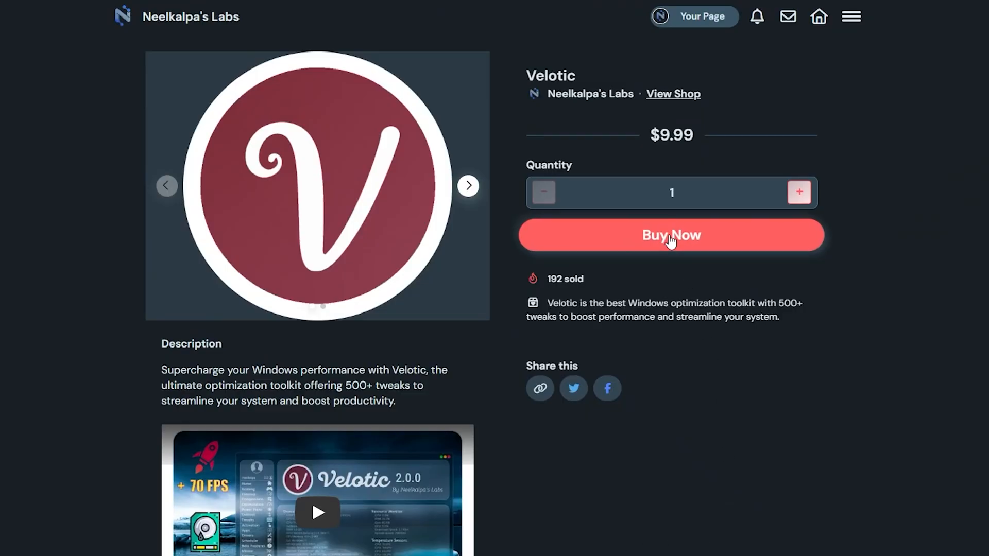
Start buying Velotic with Buy Now on the Neelkalpa's Labs product page
{"action": "left_click", "coordinate": [671, 235]}
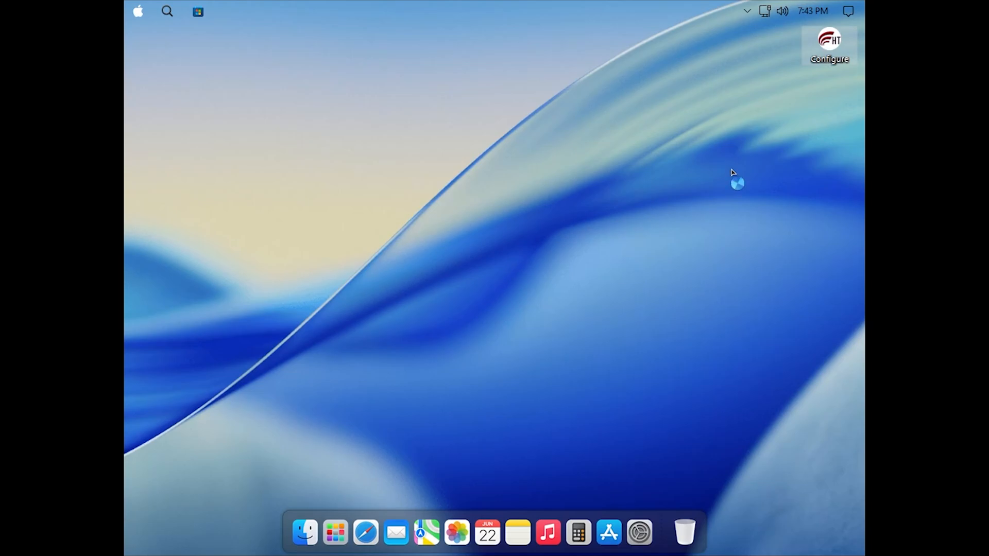
Launch the HT Configure toolbox, enable Windows compression, then close the toolbox
{"action": "left_click", "coordinate": [828, 40]}
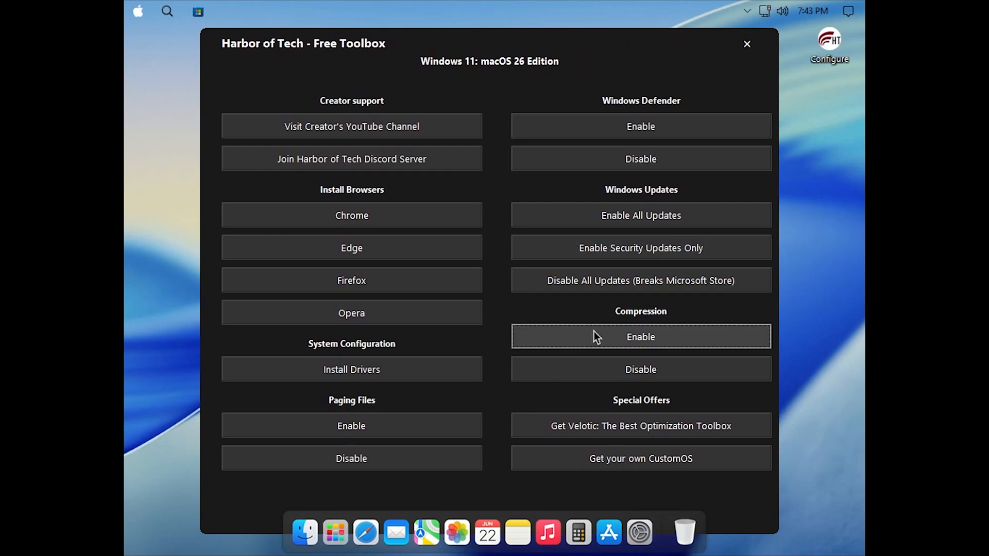
{"action": "left_click", "coordinate": [640, 336]}
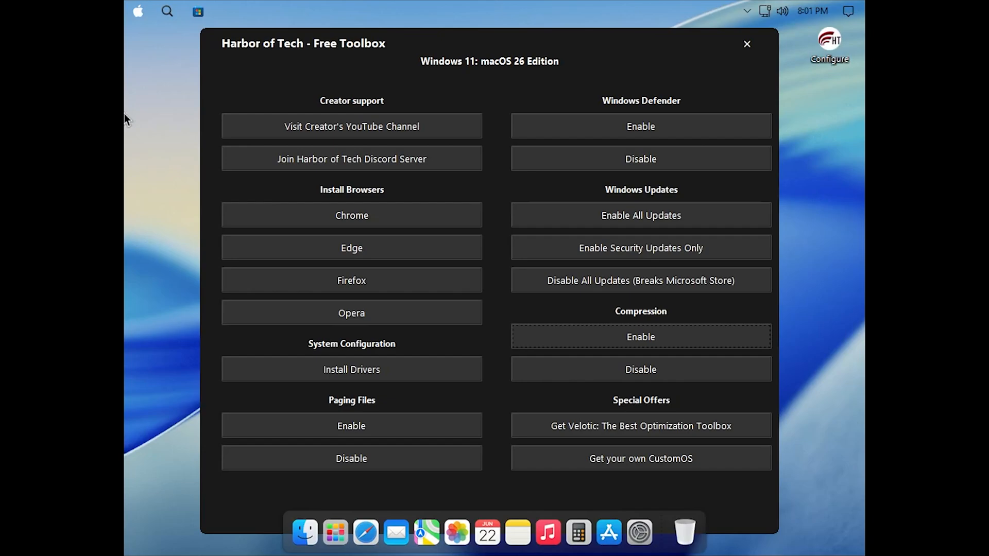
{"action": "mouse_move", "coordinate": [589, 68]}
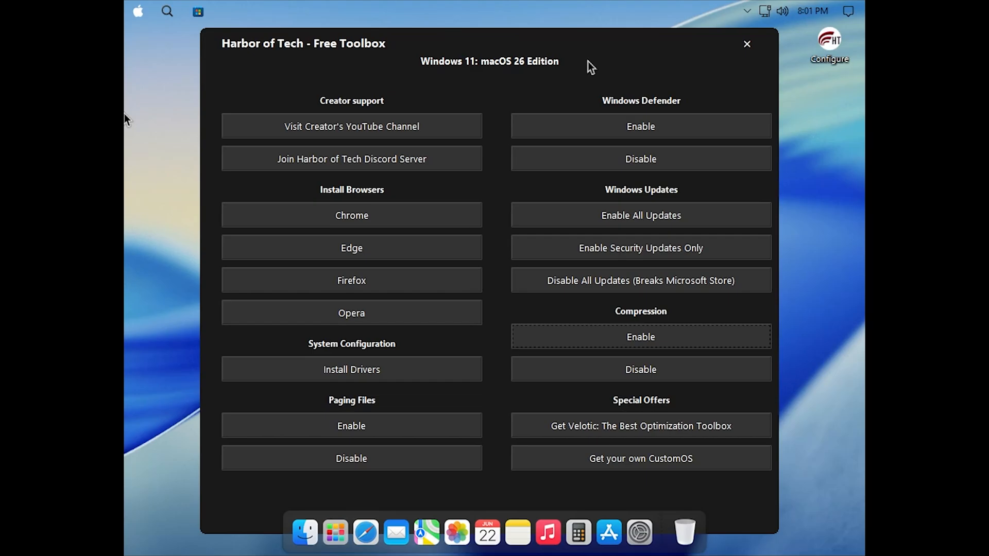
{"action": "mouse_move", "coordinate": [729, 45]}
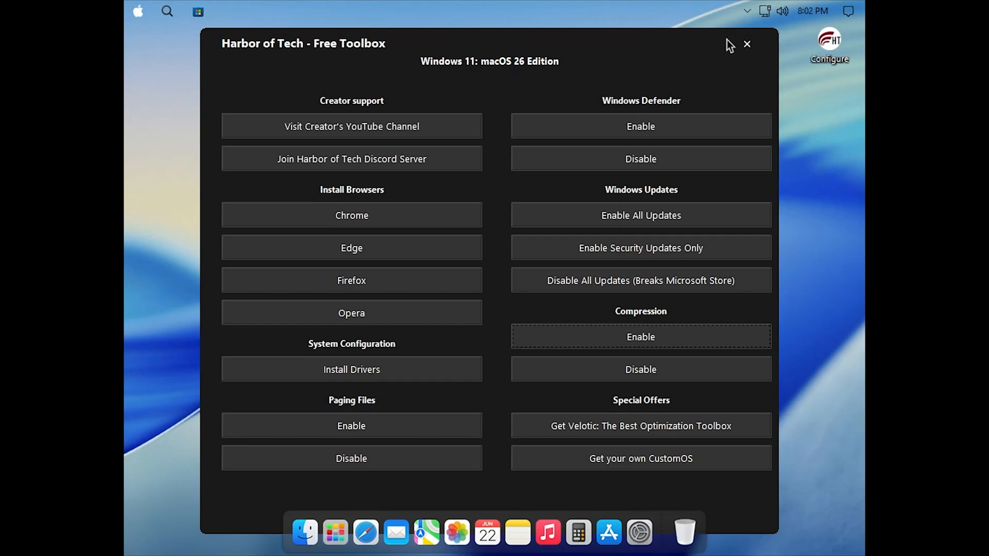
{"action": "left_click", "coordinate": [747, 44]}
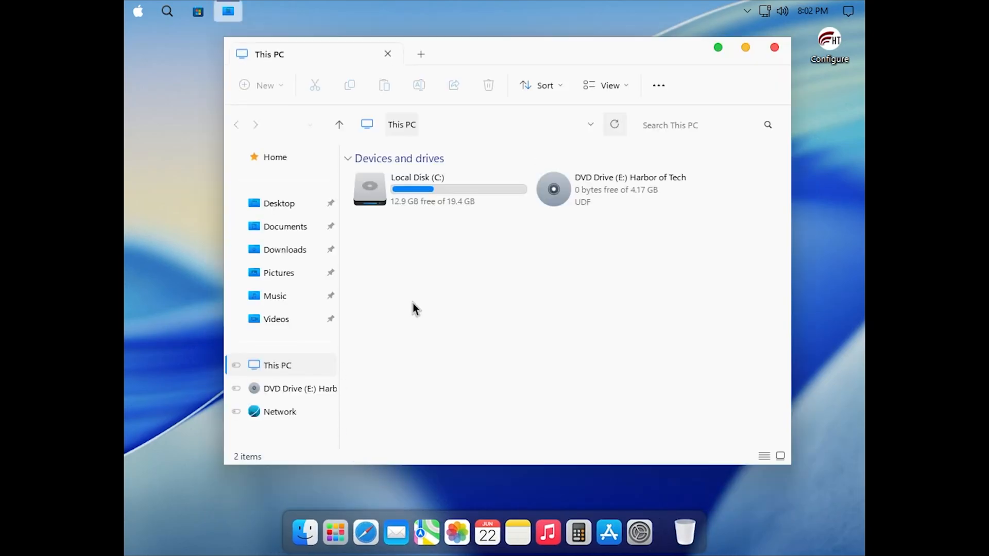
Show Local Disk (C:) properties: 6.46 GB used, 12.9 GB free of 19.4 GB
{"action": "right_click", "coordinate": [417, 189]}
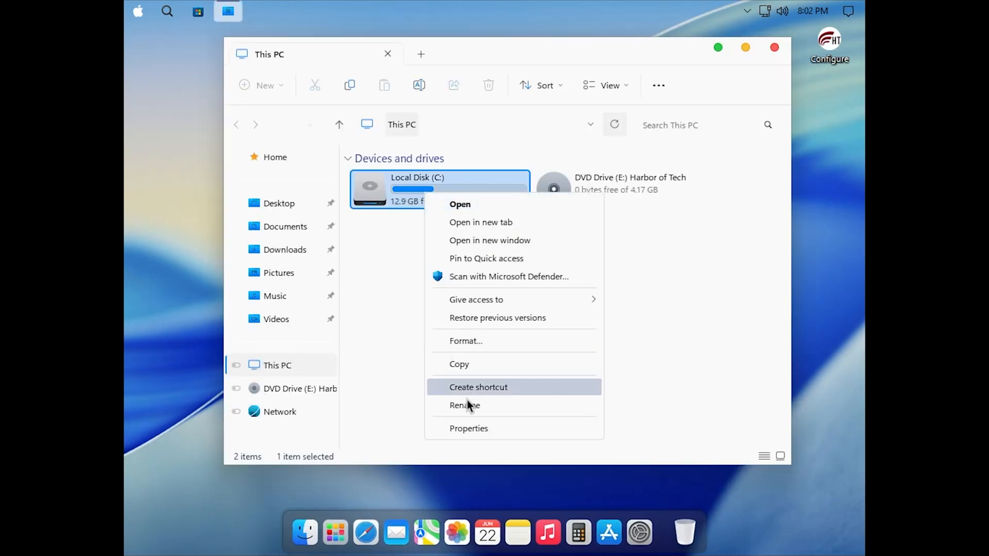
{"action": "left_click", "coordinate": [469, 428]}
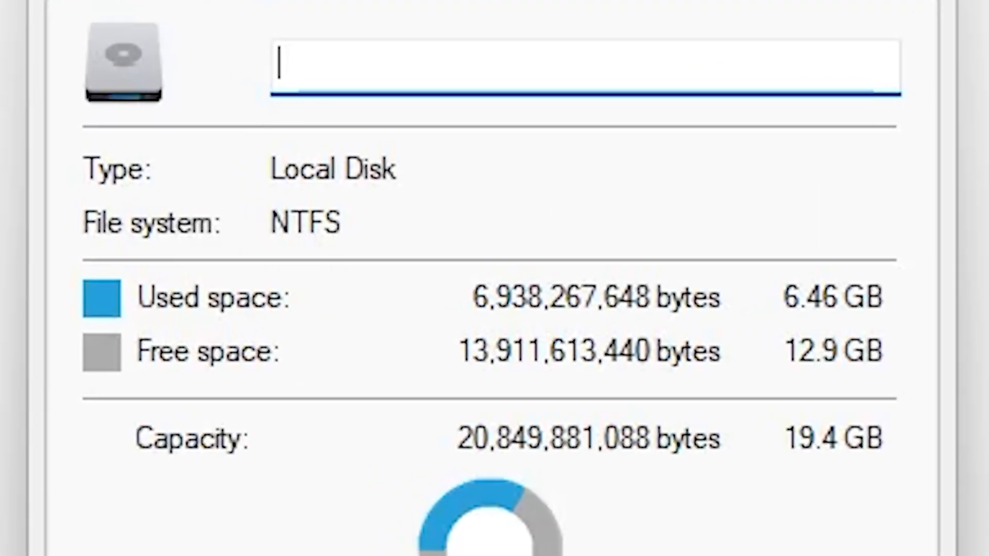
{"action": "scroll", "scroll_direction": "down", "scroll_amount": 3}
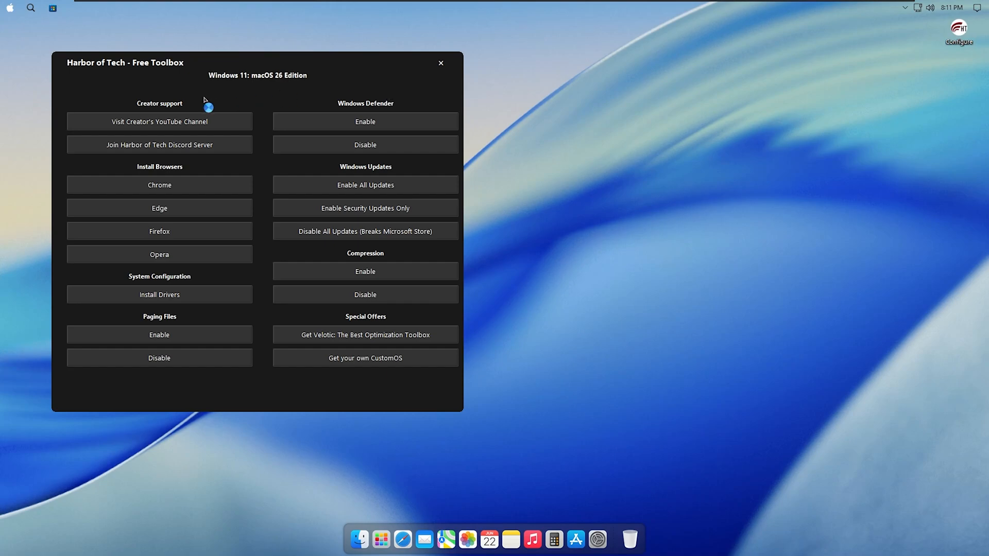
View the Harbor of Tech YouTube channel in Chrome, declining sign-in and cookies, then close it
{"action": "left_click", "coordinate": [158, 121]}
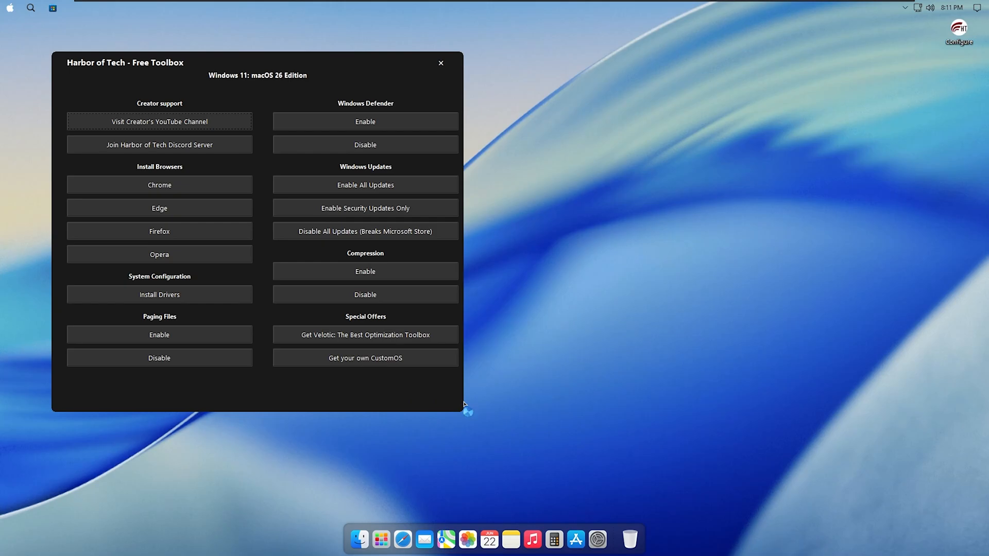
{"action": "left_click", "coordinate": [159, 184]}
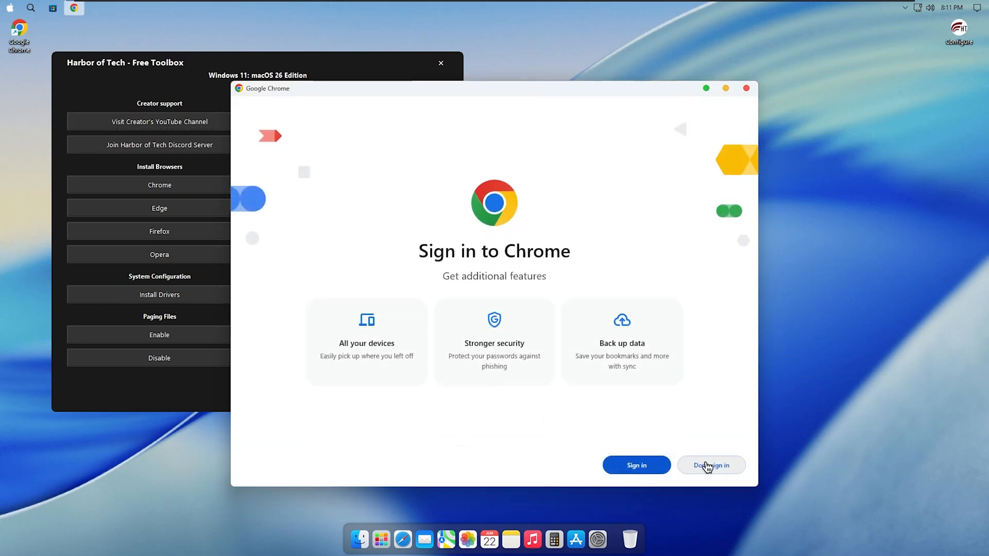
{"action": "left_click", "coordinate": [711, 466]}
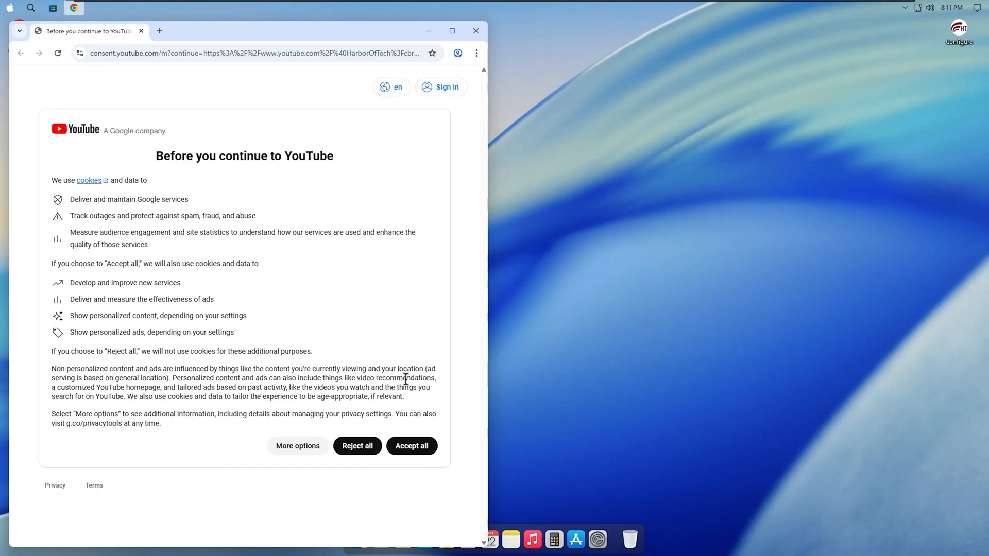
{"action": "left_click", "coordinate": [357, 446]}
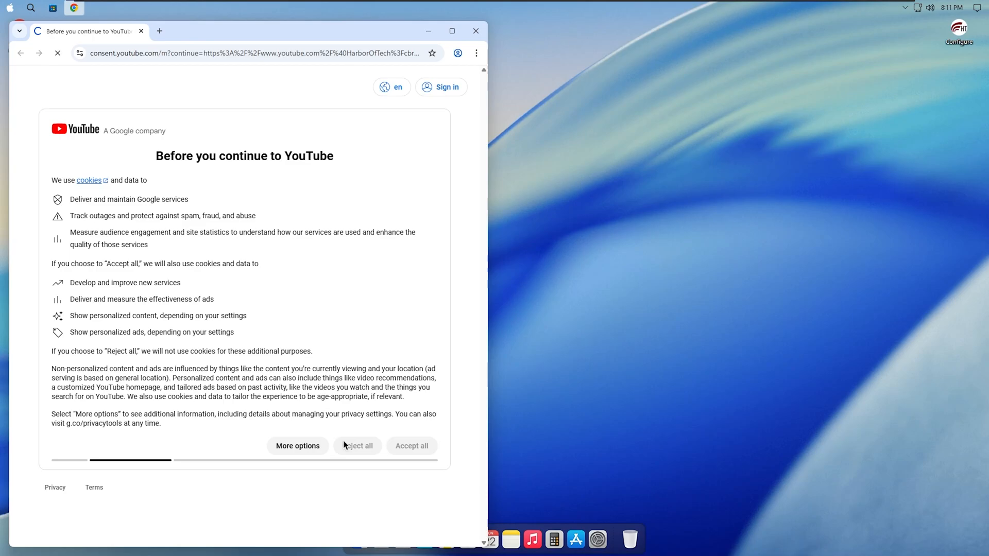
{"action": "left_click", "coordinate": [358, 446]}
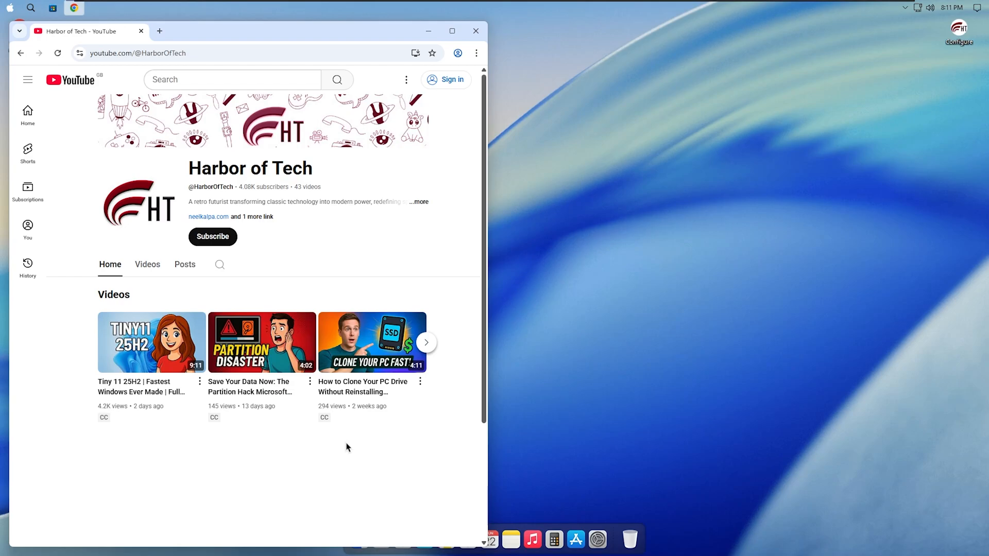
{"action": "mouse_move", "coordinate": [476, 30]}
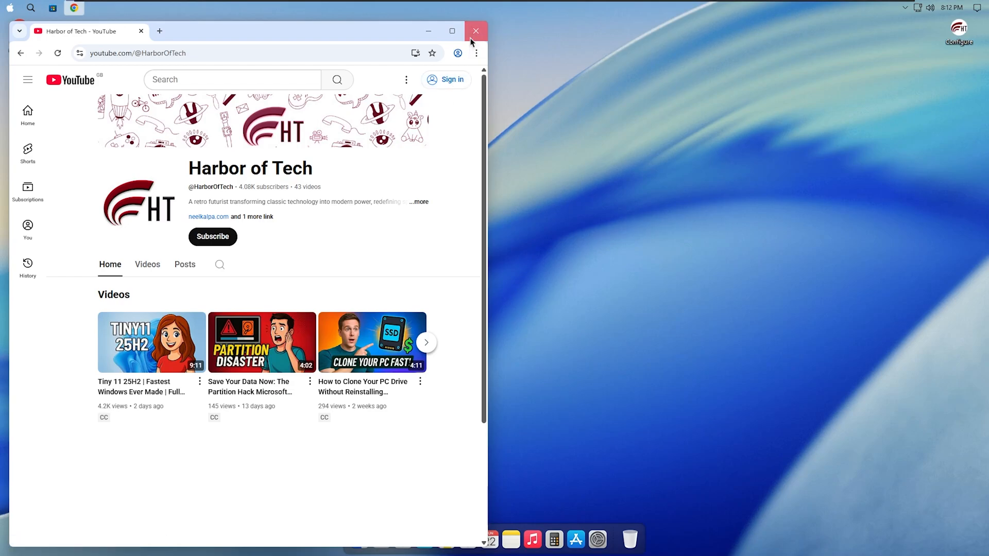
{"action": "left_click", "coordinate": [476, 31]}
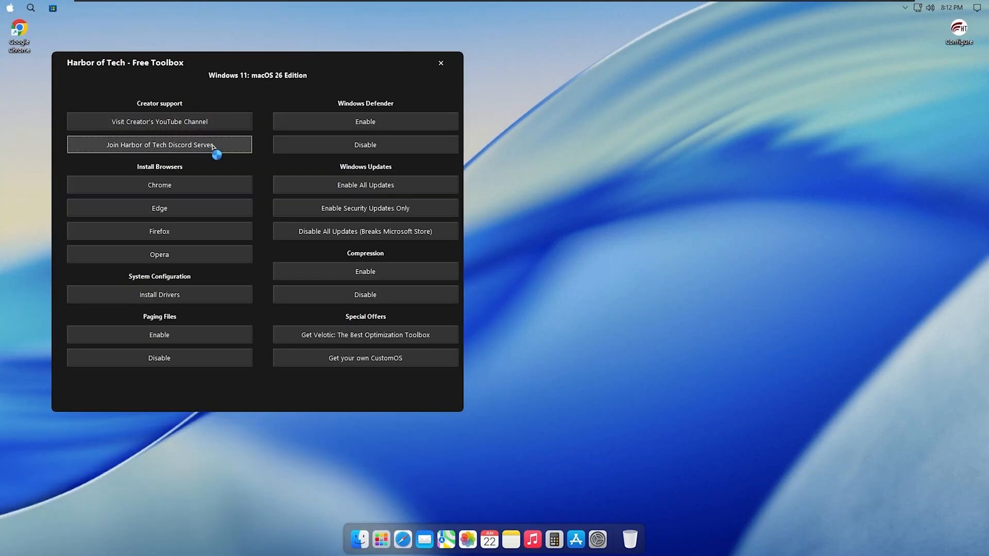
View the Harbor of Tech Discord invite from the toolbox and close the tab
{"action": "left_click", "coordinate": [159, 144]}
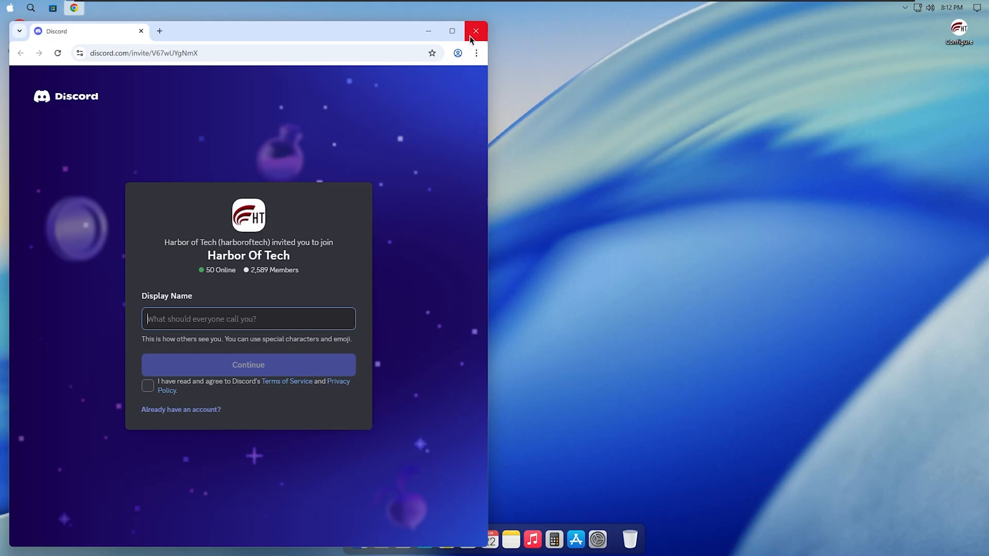
{"action": "left_click", "coordinate": [476, 31]}
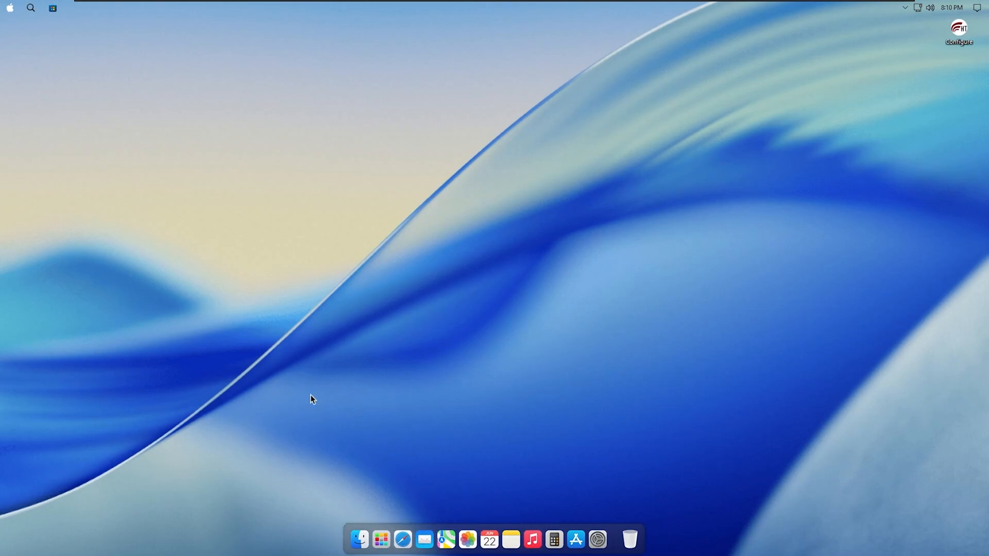
{"action": "left_click", "coordinate": [360, 539]}
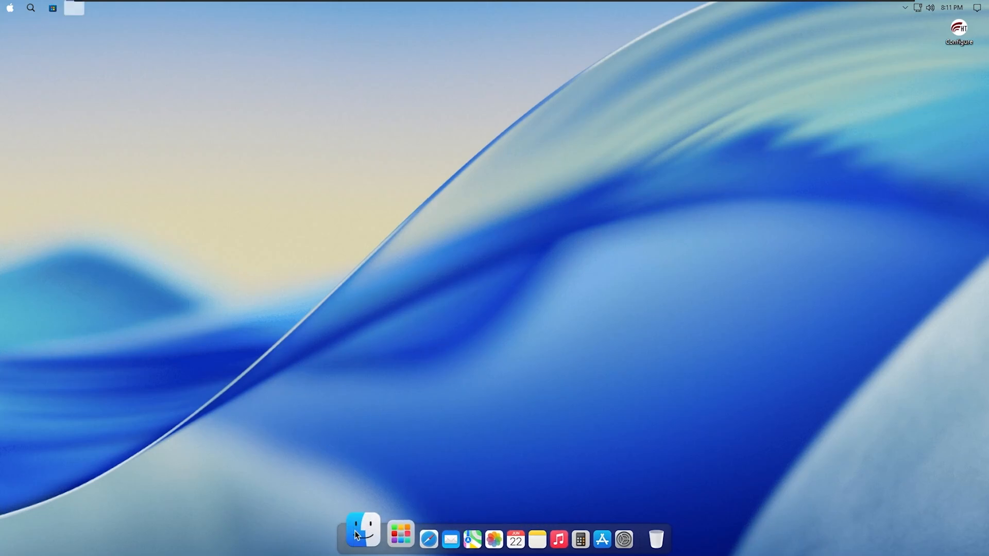
{"action": "left_click", "coordinate": [362, 539]}
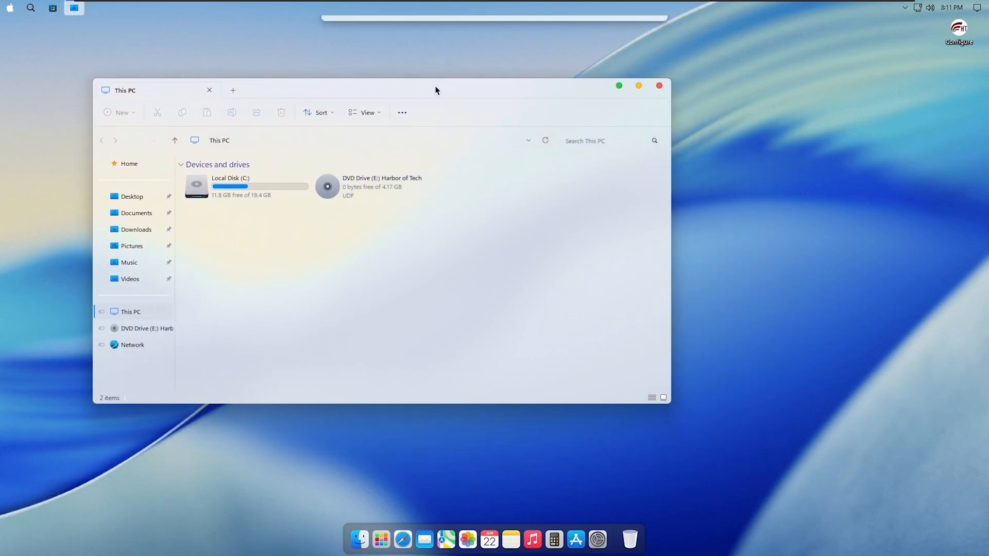
{"action": "left_click_drag", "start_coordinate": [435, 90], "coordinate": [651, 84]}
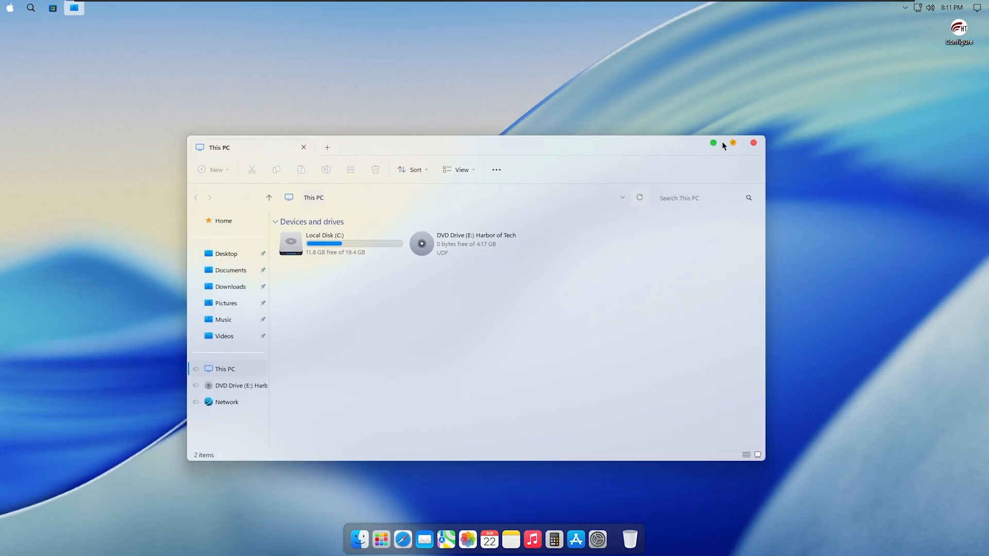
{"action": "left_click", "coordinate": [753, 142]}
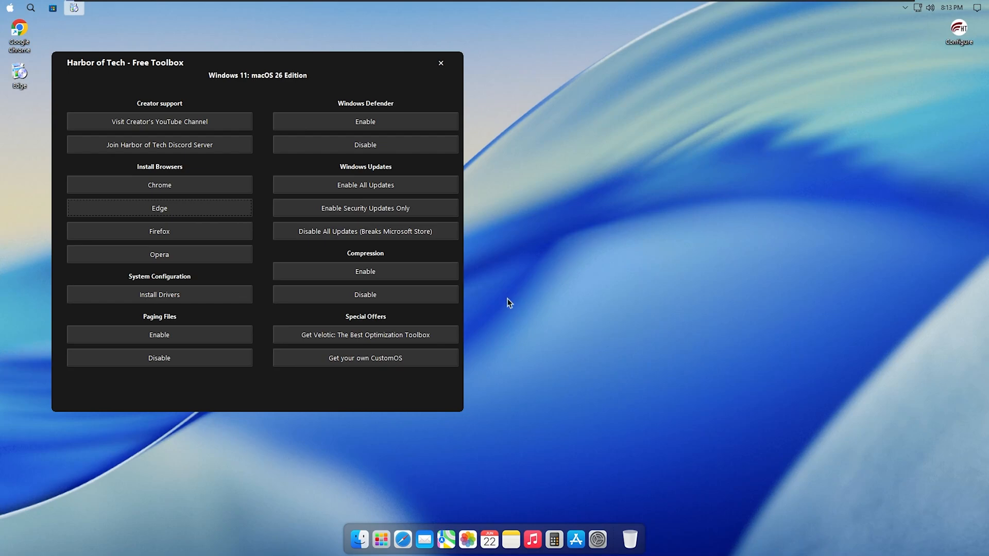
{"action": "mouse_move", "coordinate": [159, 295]}
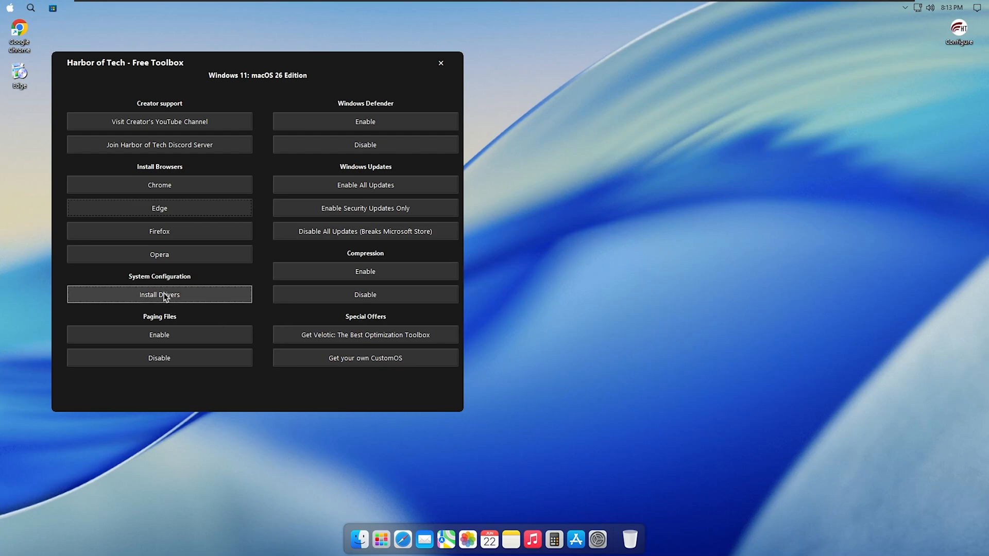
{"action": "mouse_move", "coordinate": [183, 311]}
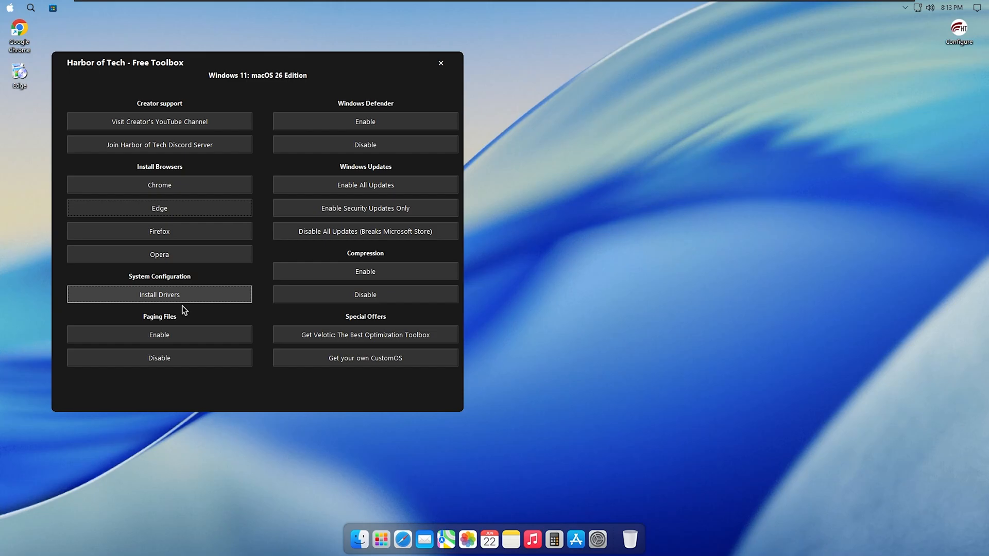
Launch Driver Booster from the toolbox's Install Drivers and scan the PC
{"action": "left_click", "coordinate": [158, 295]}
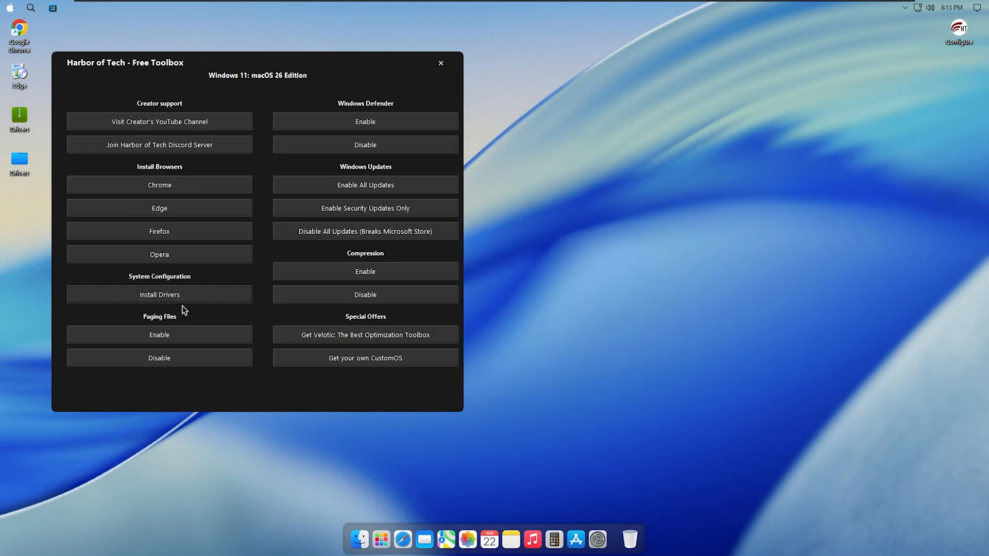
{"action": "left_click", "coordinate": [159, 295]}
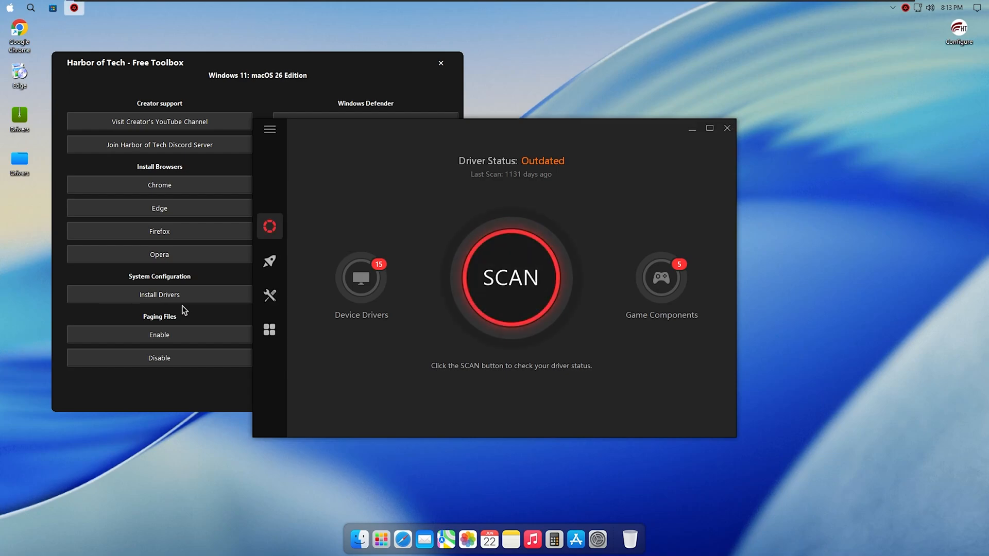
{"action": "left_click", "coordinate": [511, 277]}
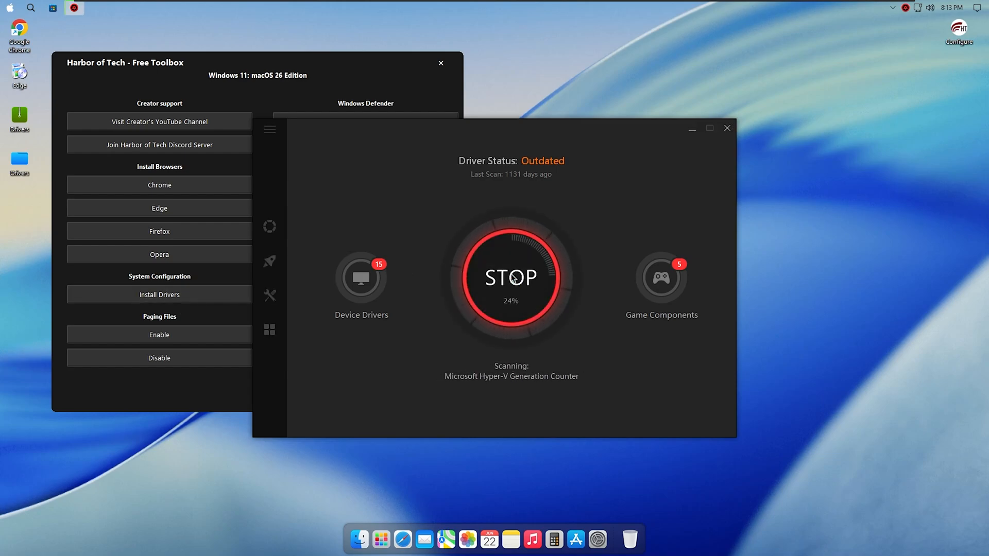
{"action": "left_click", "coordinate": [511, 277]}
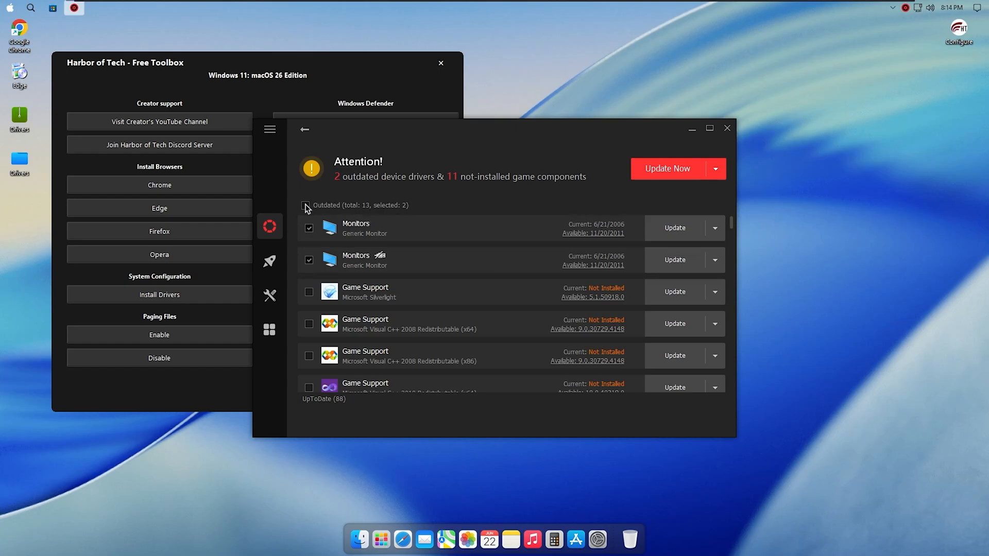
Select all 13 outdated drivers and game components and start Update Now
{"action": "left_click", "coordinate": [305, 206]}
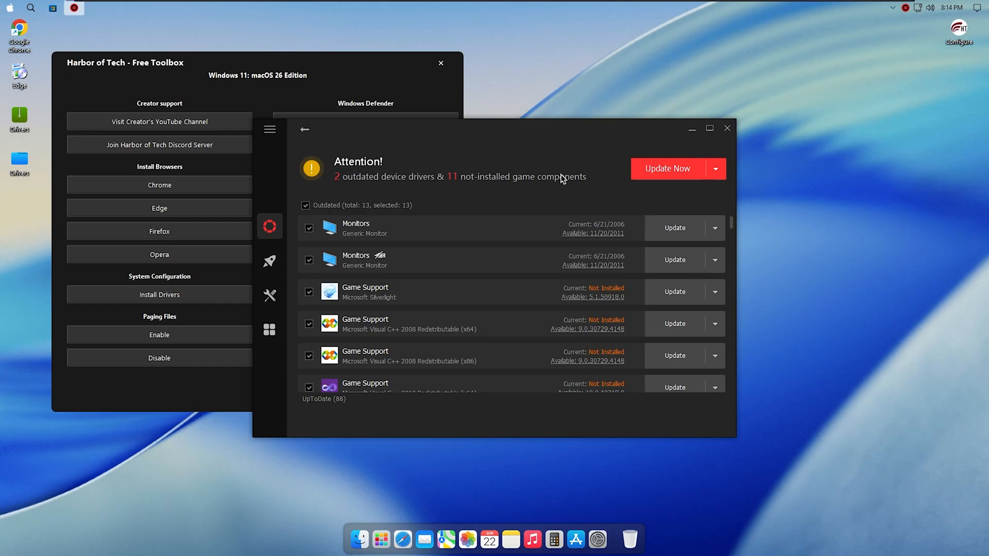
{"action": "left_click", "coordinate": [715, 168]}
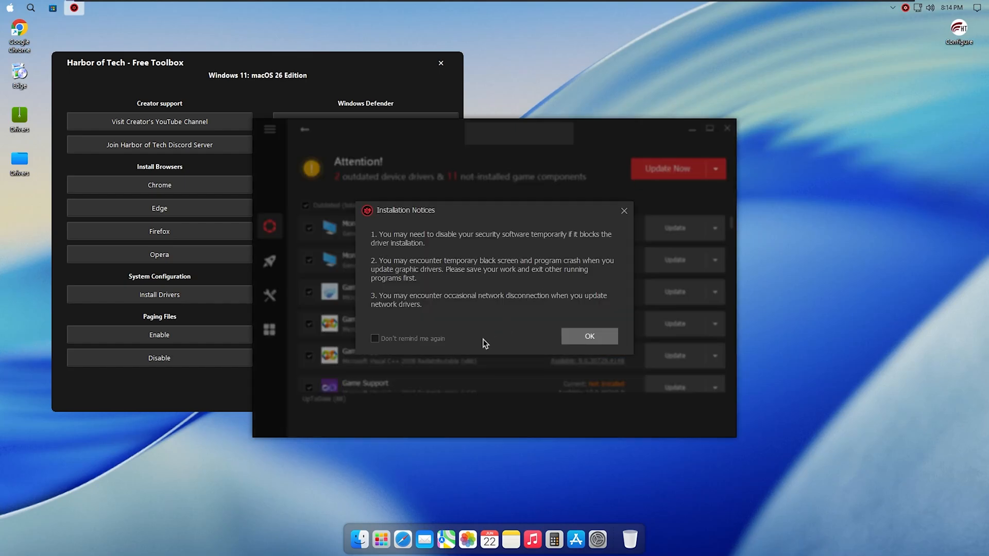
Confirm the installation notices to download the 13 updates, then enable paging files
{"action": "left_click", "coordinate": [588, 336]}
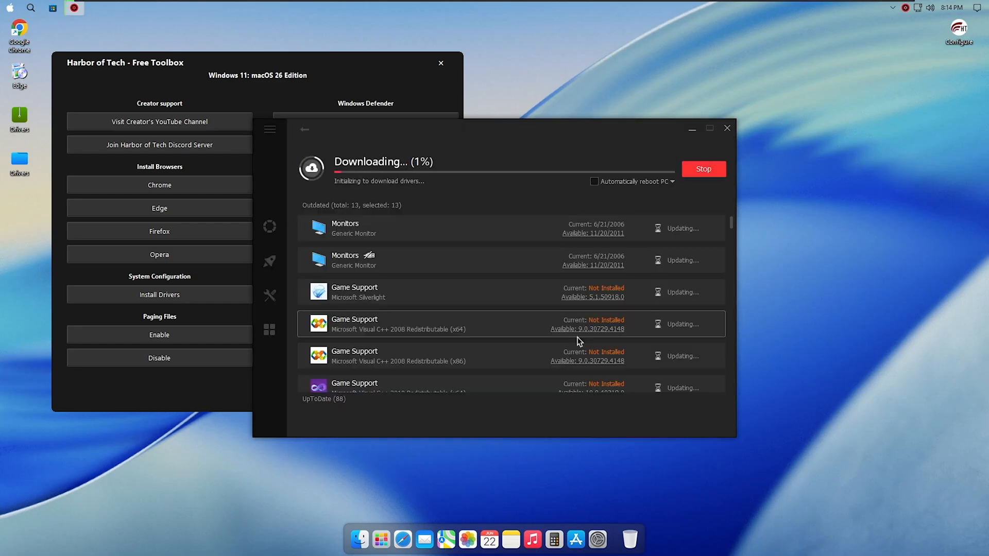
{"action": "mouse_move", "coordinate": [561, 304]}
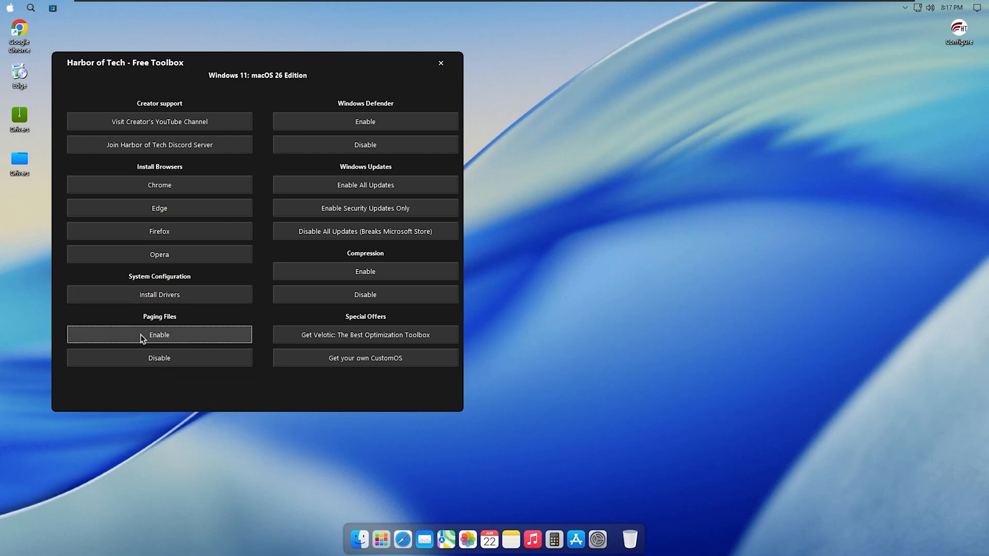
{"action": "left_click", "coordinate": [159, 335]}
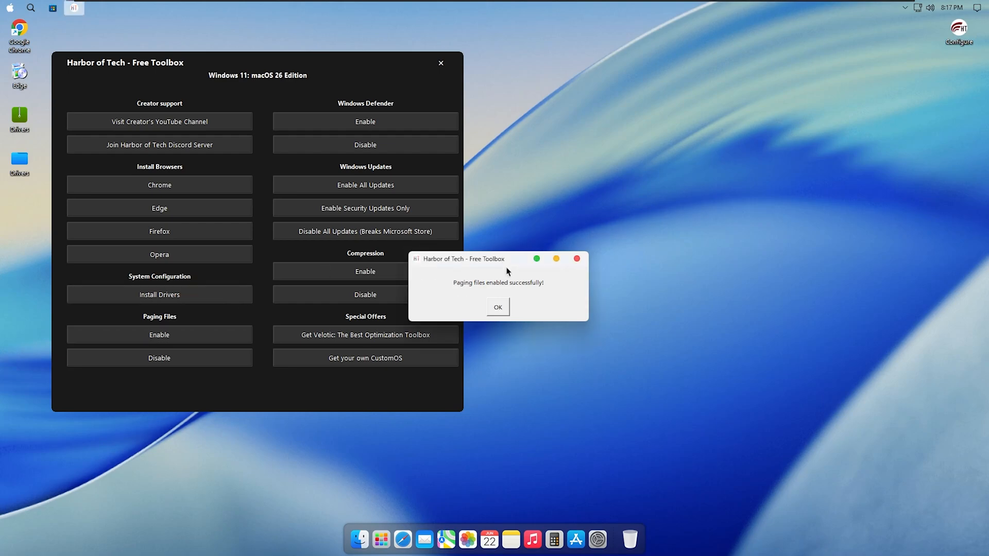
{"action": "left_click", "coordinate": [497, 307]}
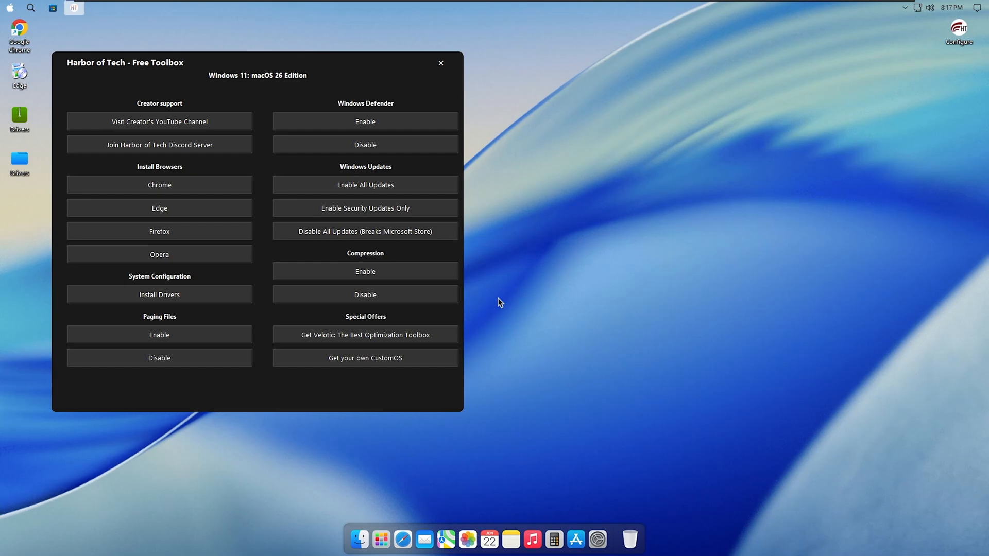
{"action": "mouse_move", "coordinate": [546, 448]}
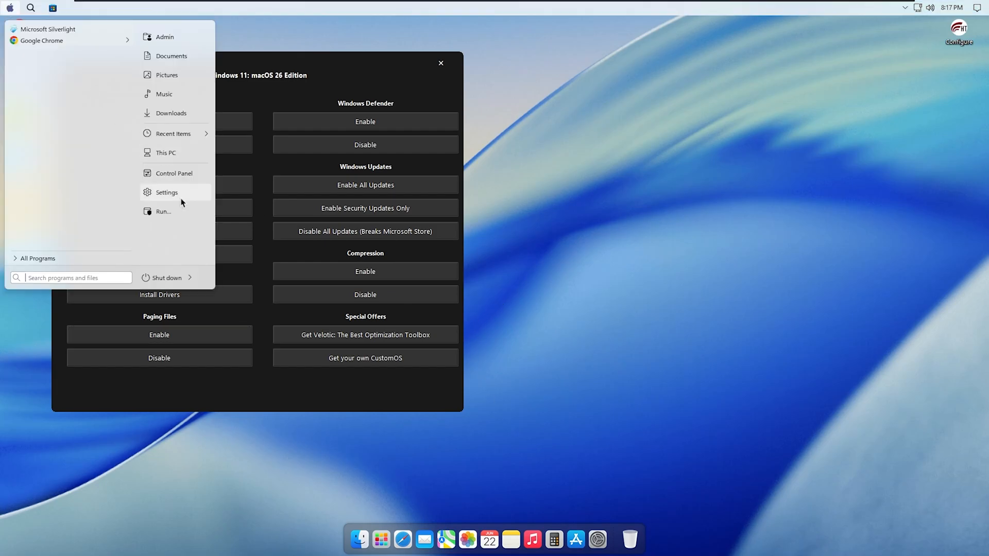
Reach Virus & threat protection settings under Privacy & security in Windows Settings
{"action": "left_click", "coordinate": [166, 191]}
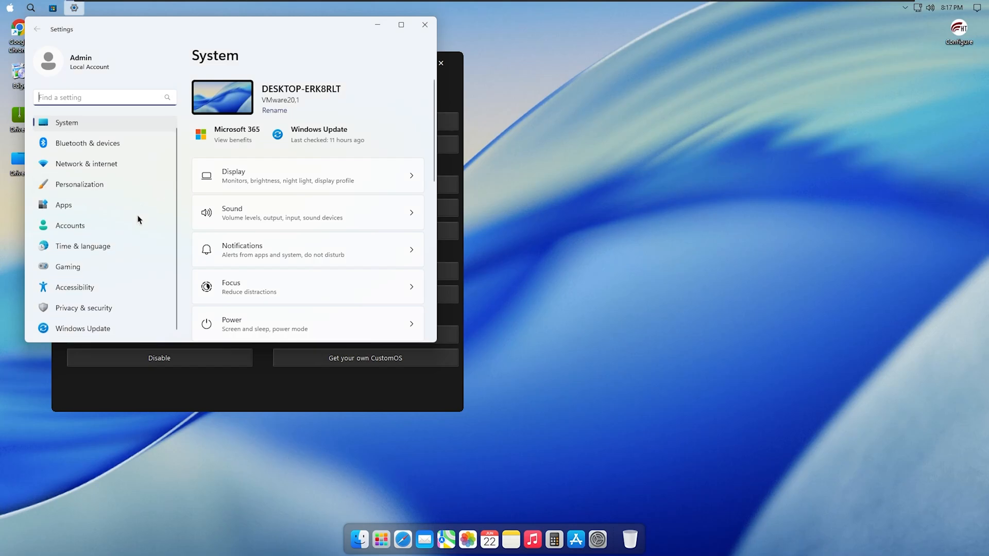
{"action": "left_click", "coordinate": [84, 308]}
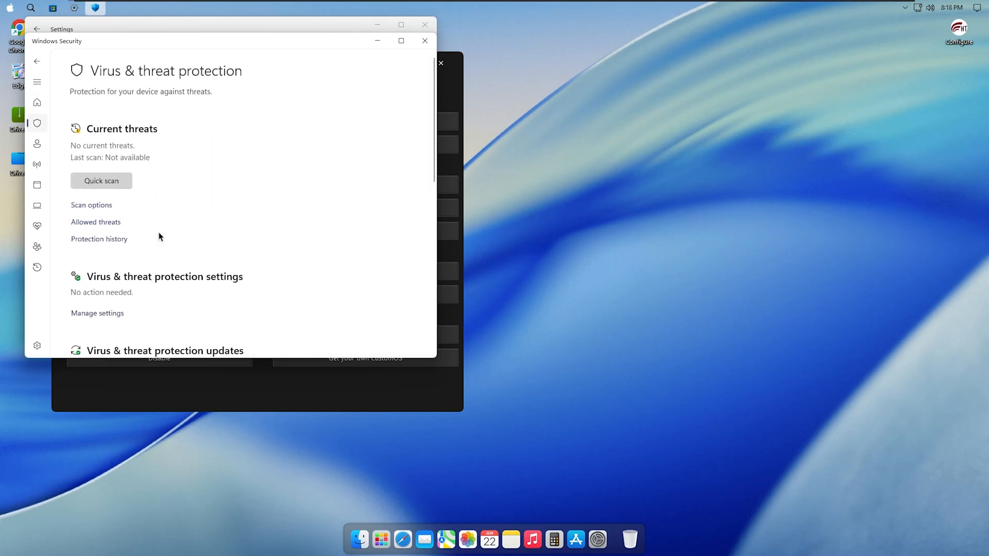
{"action": "left_click", "coordinate": [97, 314]}
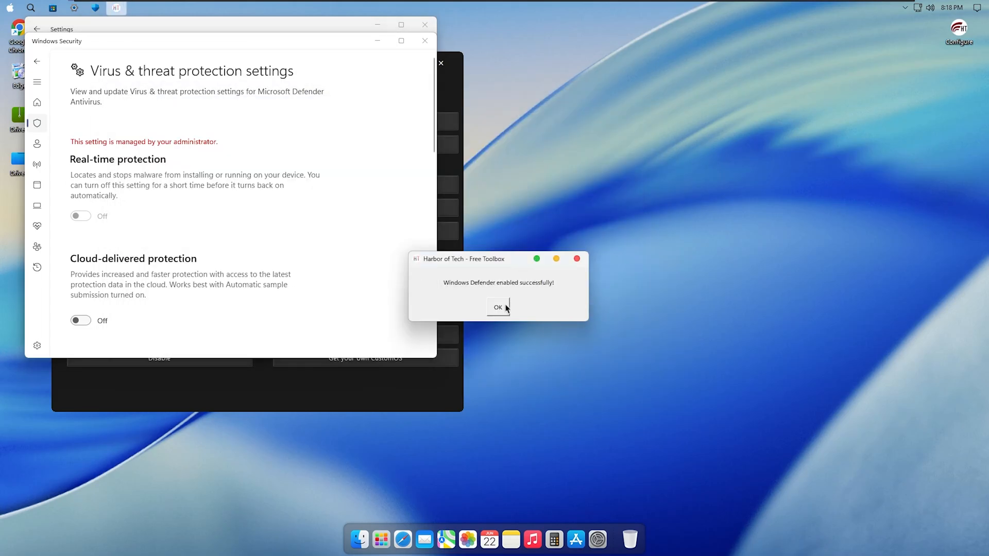
Acknowledge the Defender-enabled message and review Windows Security's virus and threat protection
{"action": "left_click", "coordinate": [498, 308]}
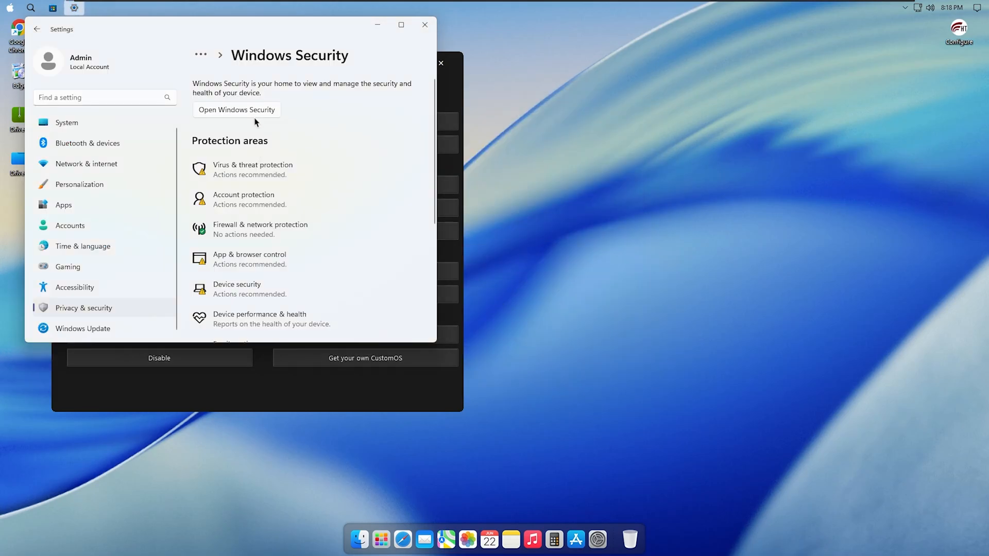
{"action": "left_click", "coordinate": [237, 109]}
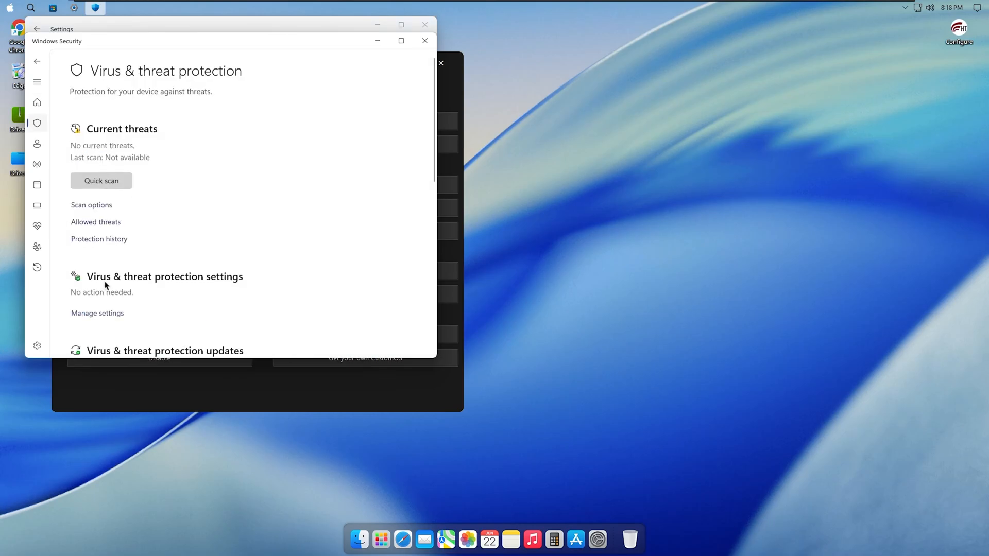
{"action": "left_click", "coordinate": [97, 313]}
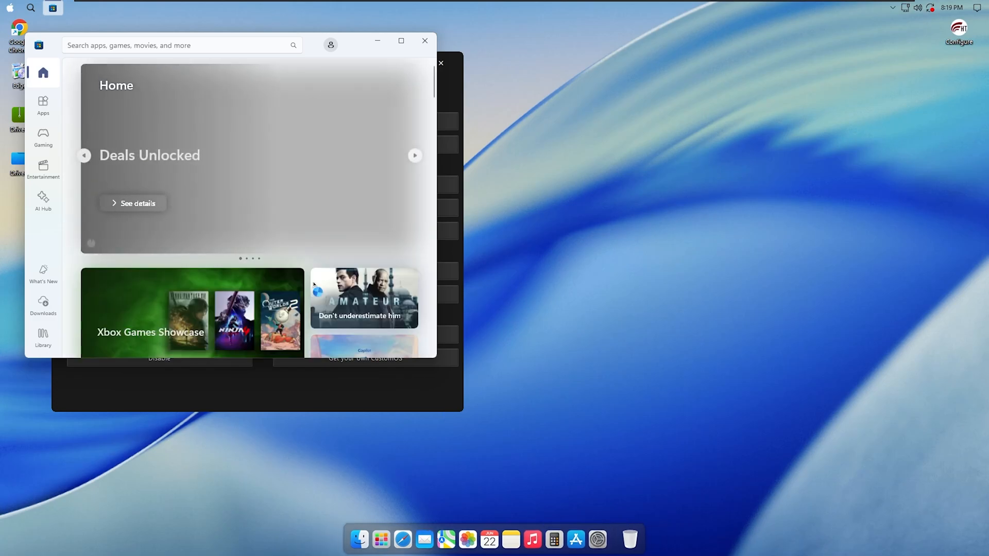
Browse down the Microsoft Store home page, close it, and close the Harbor of Tech toolbox
{"action": "scroll", "scroll_direction": "down", "scroll_amount": 3}
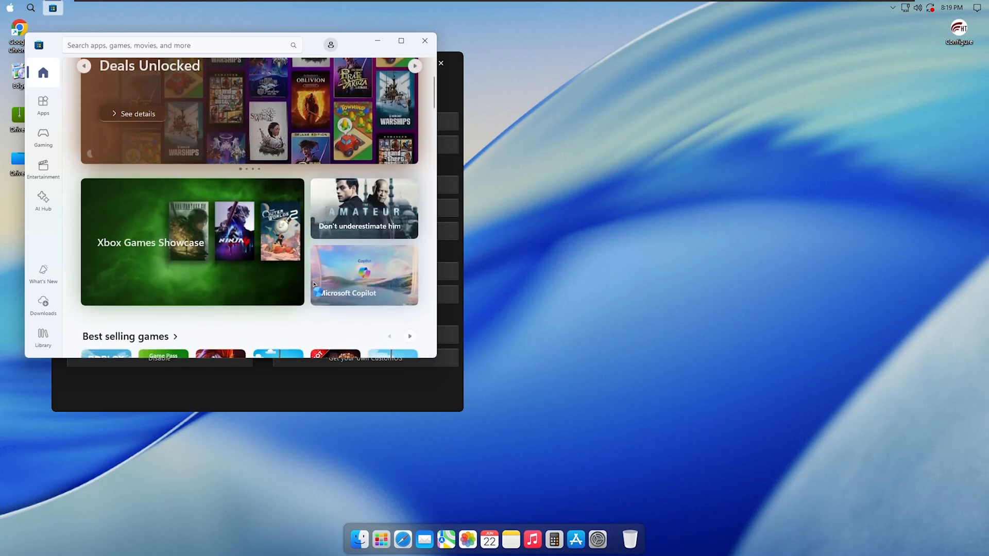
{"action": "scroll", "scroll_direction": "down", "scroll_amount": 3}
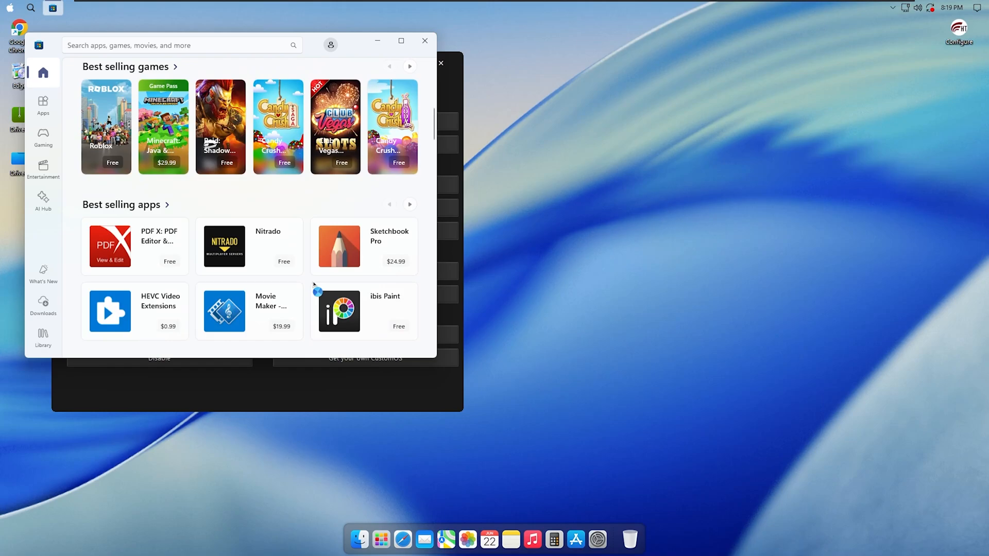
{"action": "scroll", "scroll_direction": "down", "scroll_amount": 3}
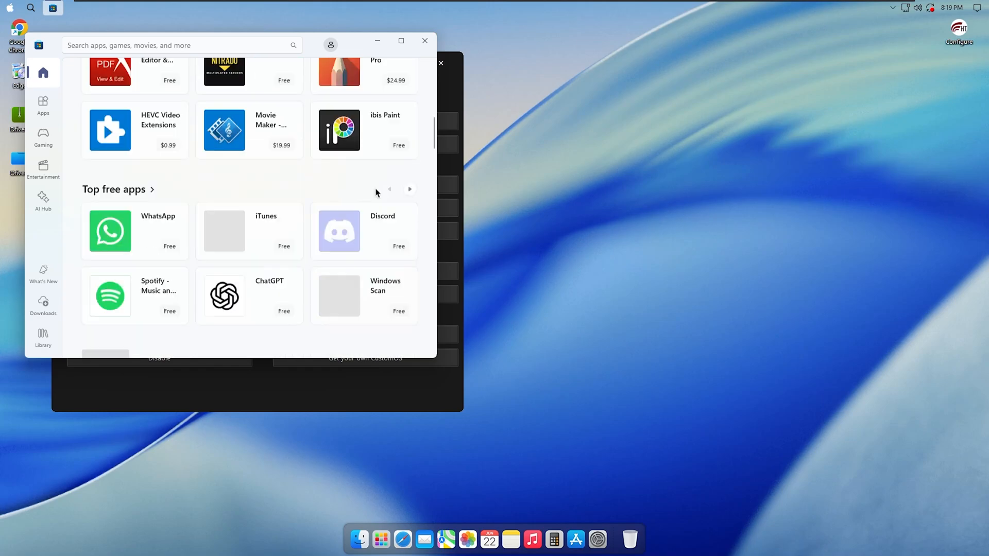
{"action": "scroll", "scroll_direction": "down", "scroll_amount": 3}
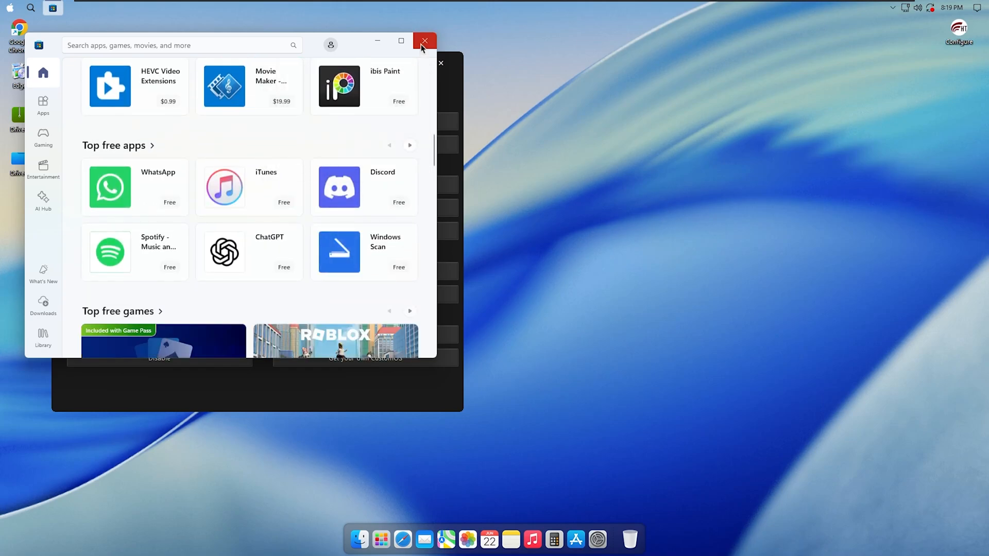
{"action": "left_click", "coordinate": [424, 40]}
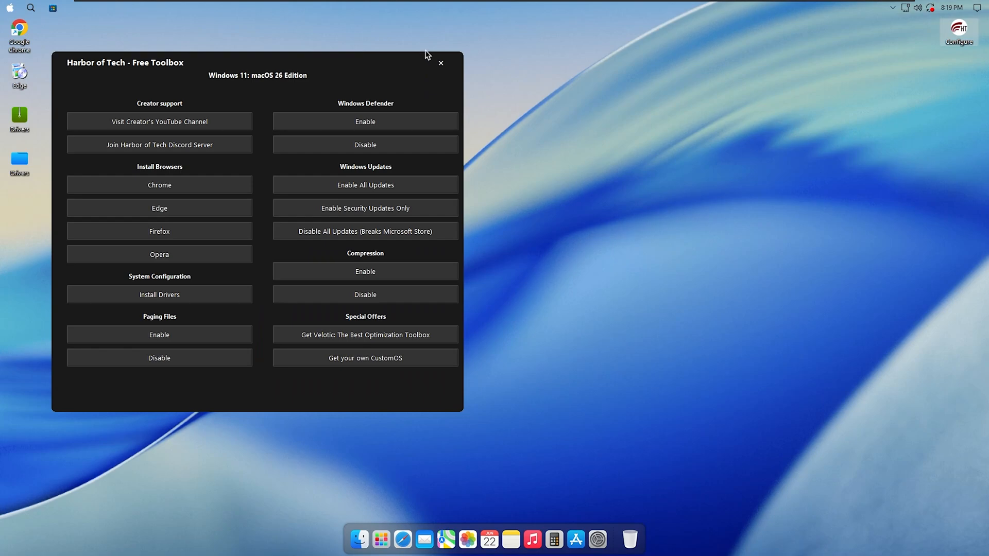
{"action": "mouse_move", "coordinate": [443, 68]}
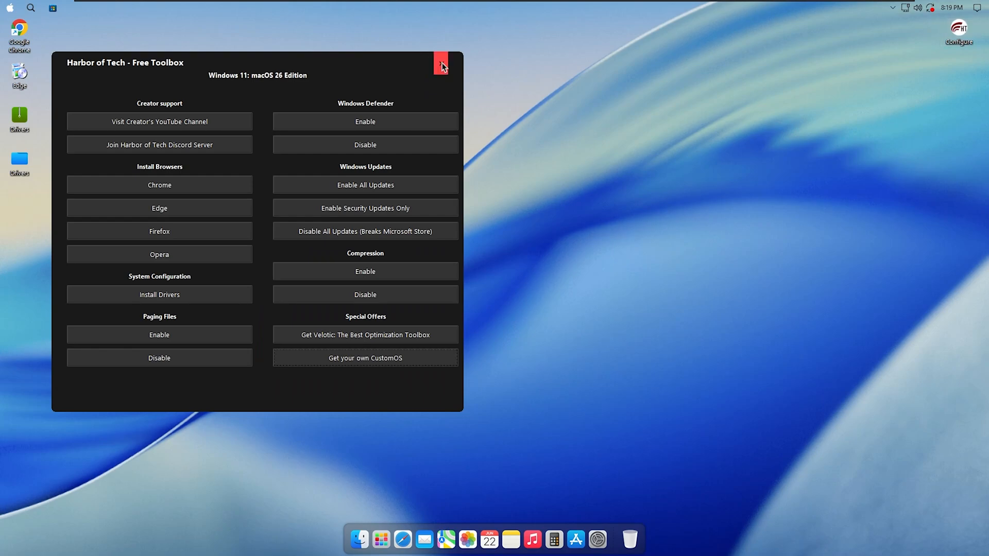
{"action": "left_click", "coordinate": [442, 65]}
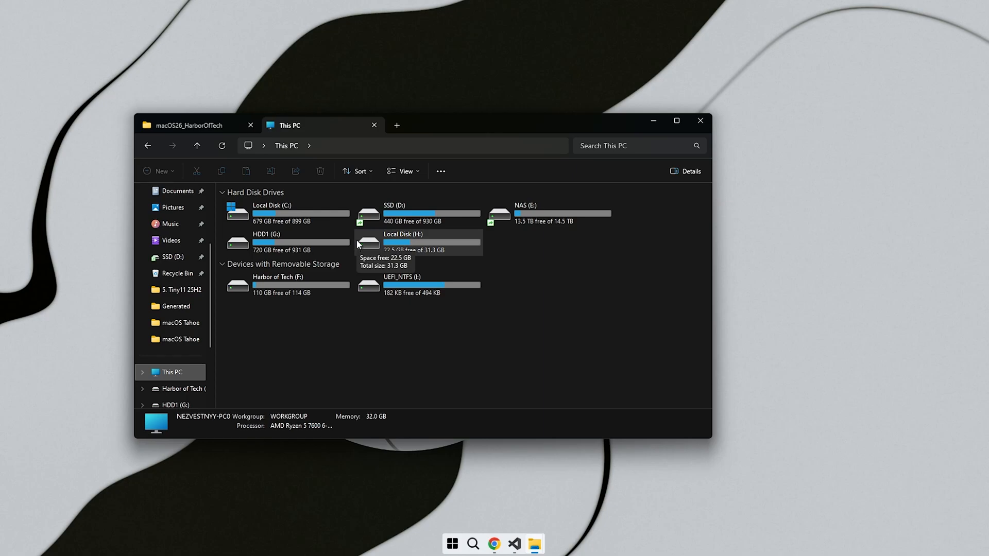
{"action": "mouse_move", "coordinate": [459, 354]}
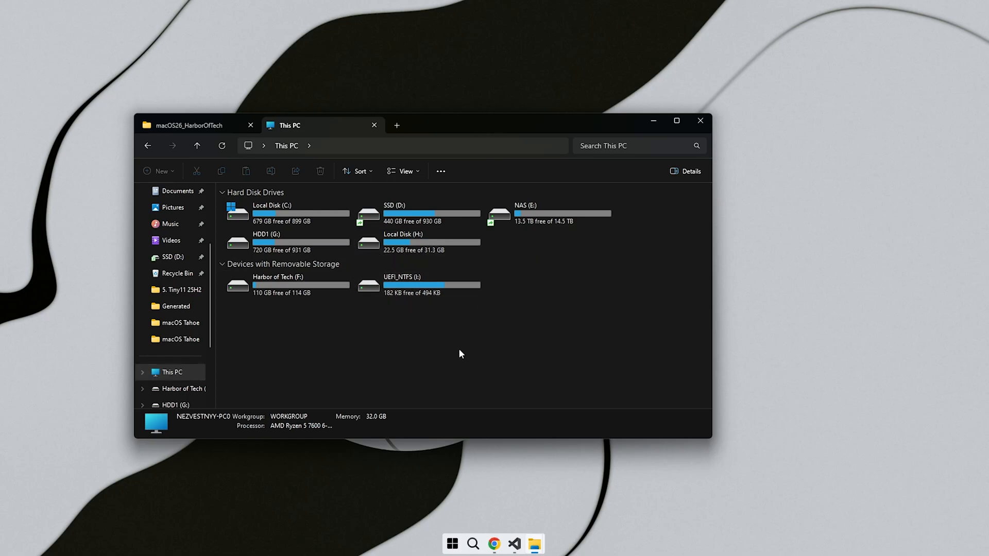
Format Local Disk (H:) as NTFS, confirming even though the drive is in use
{"action": "left_click", "coordinate": [419, 243]}
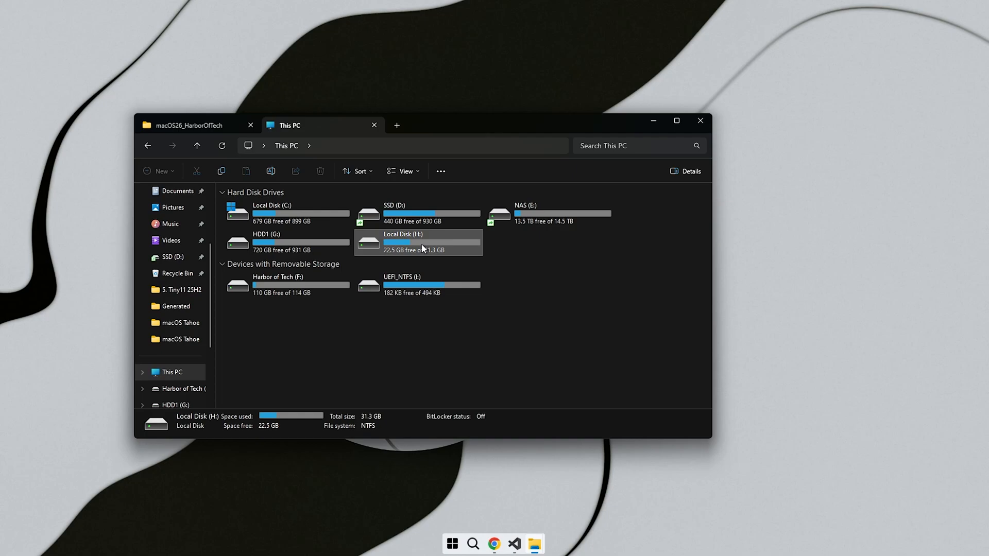
{"action": "right_click", "coordinate": [432, 243]}
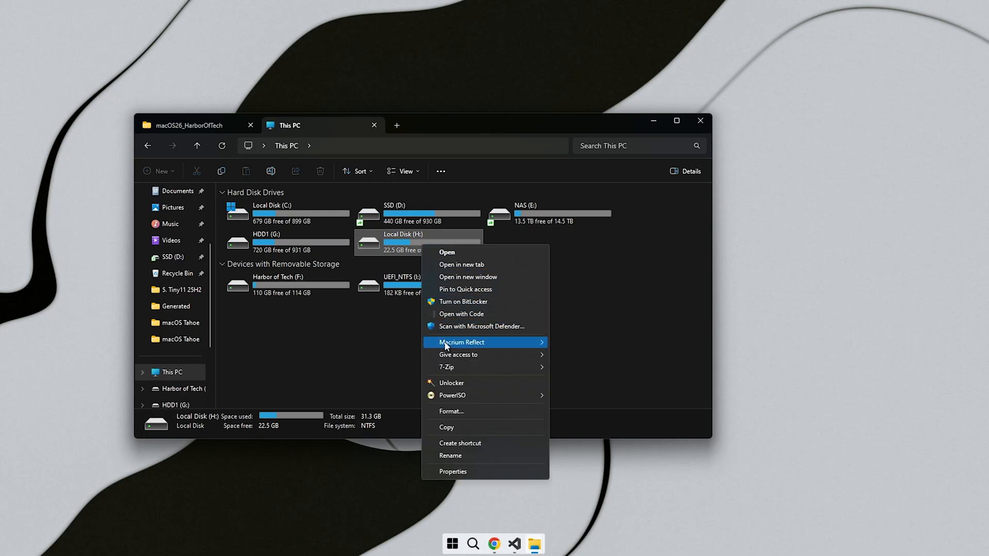
{"action": "left_click", "coordinate": [451, 411]}
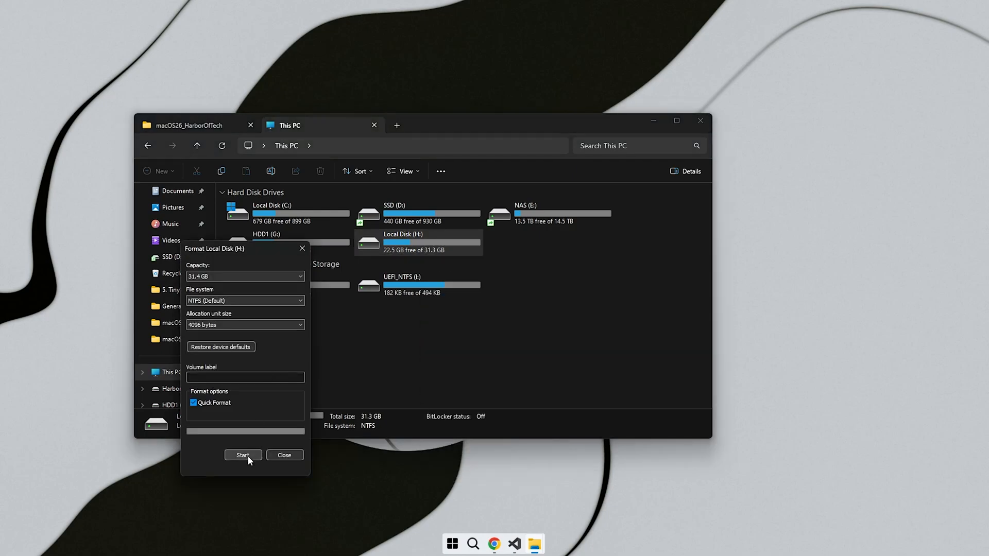
{"action": "left_click", "coordinate": [243, 454]}
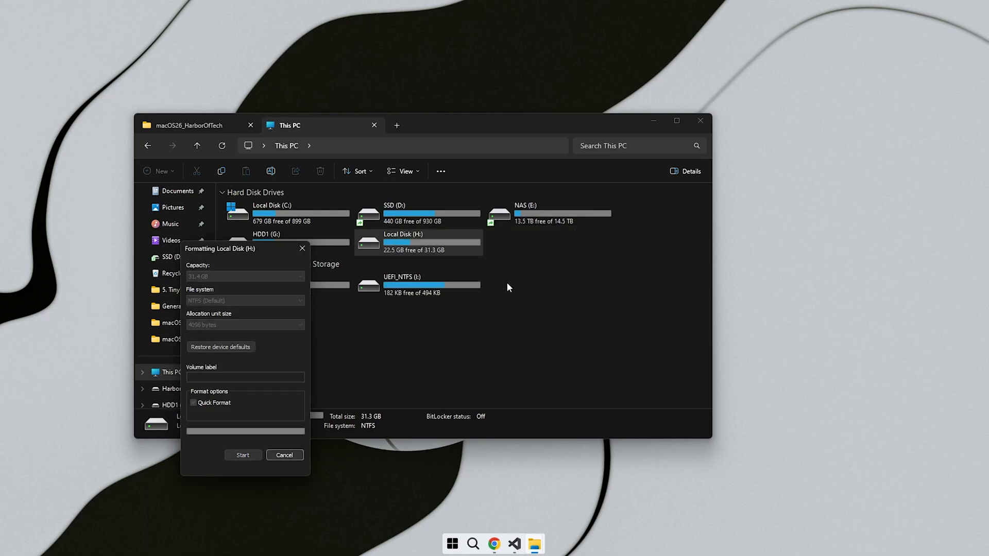
{"action": "left_click", "coordinate": [243, 454]}
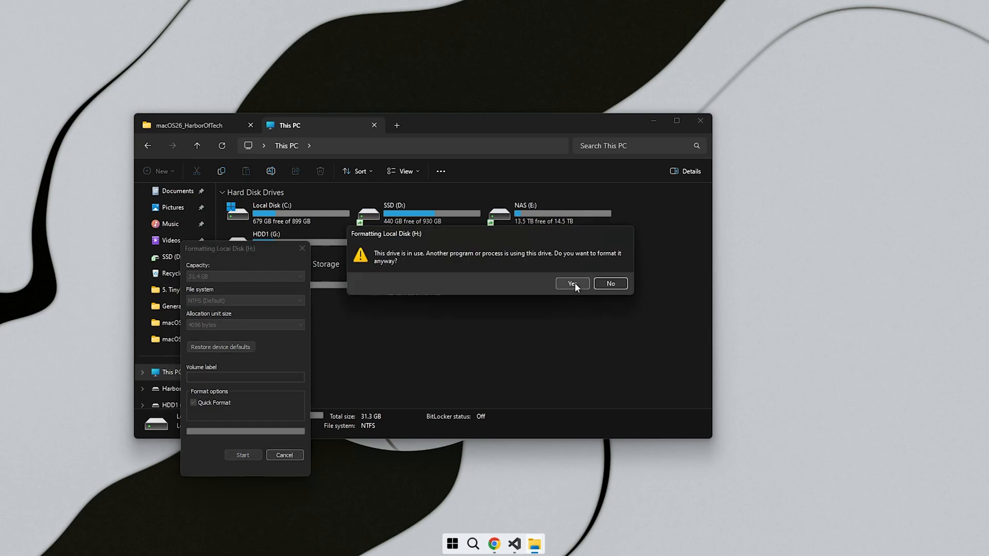
{"action": "left_click", "coordinate": [572, 283]}
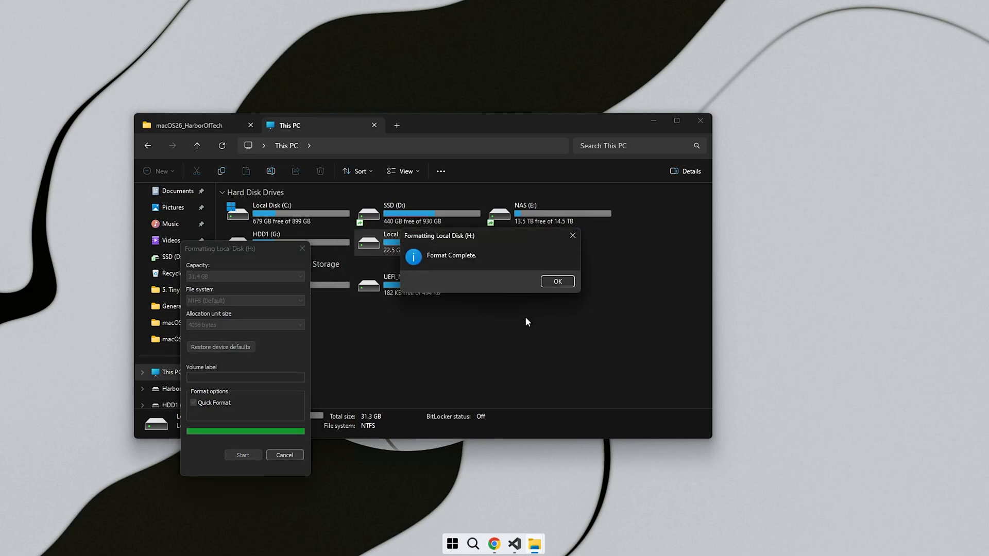
Dismiss the format-complete notice and browse into the empty Local Disk (H:)
{"action": "left_click", "coordinate": [556, 281]}
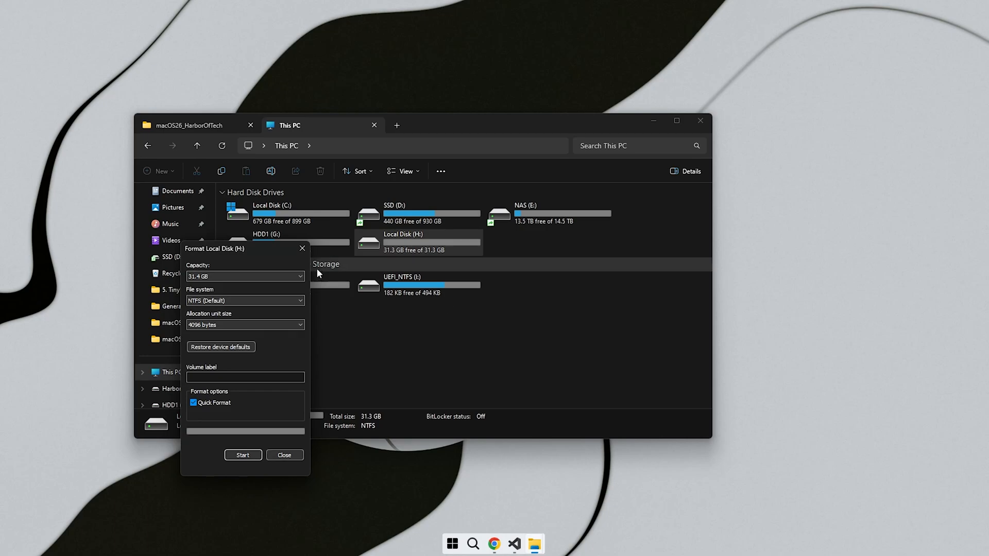
{"action": "left_click", "coordinate": [284, 454]}
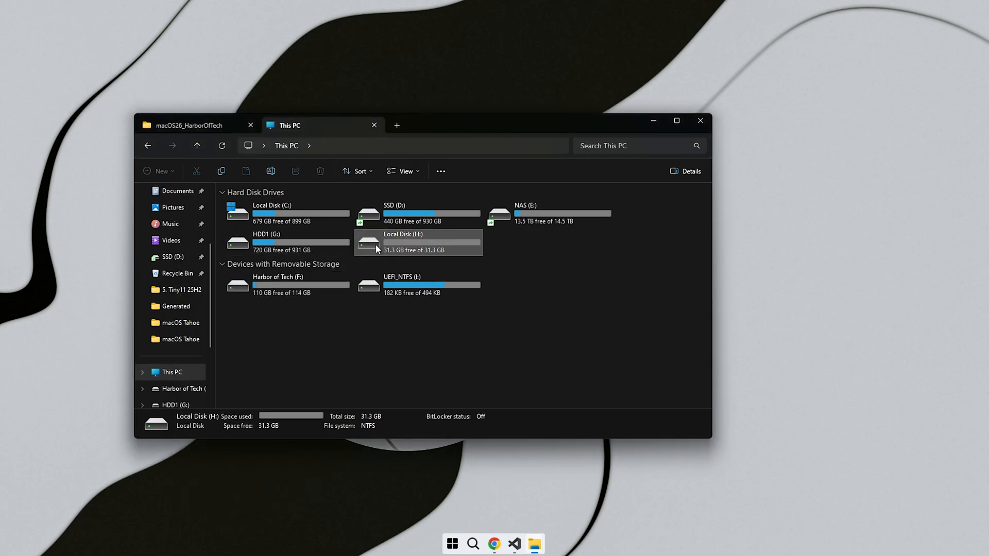
{"action": "double_click", "coordinate": [417, 242]}
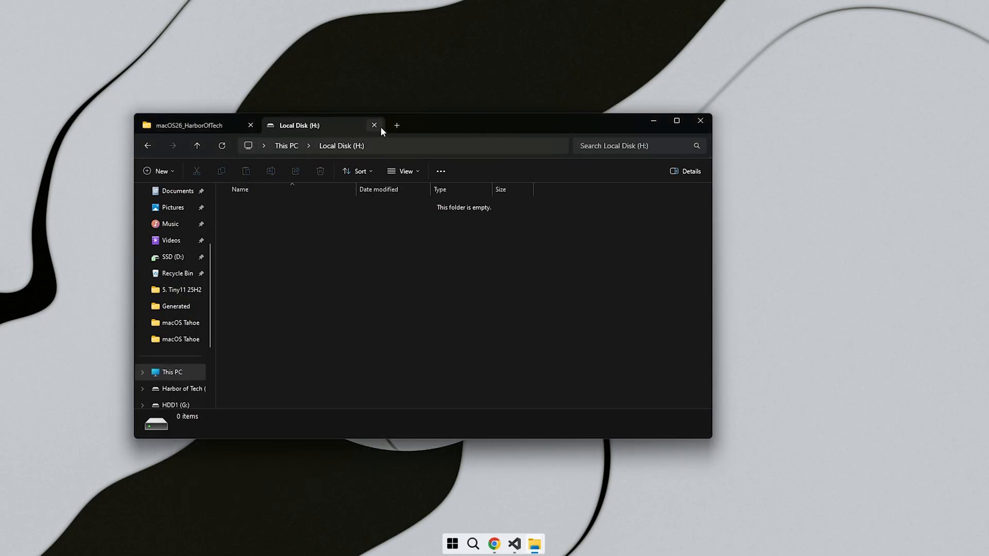
Launch OSAlchemy and load macOS26_HarborOfTech.iso from the Desktop folder
{"action": "left_click", "coordinate": [375, 125]}
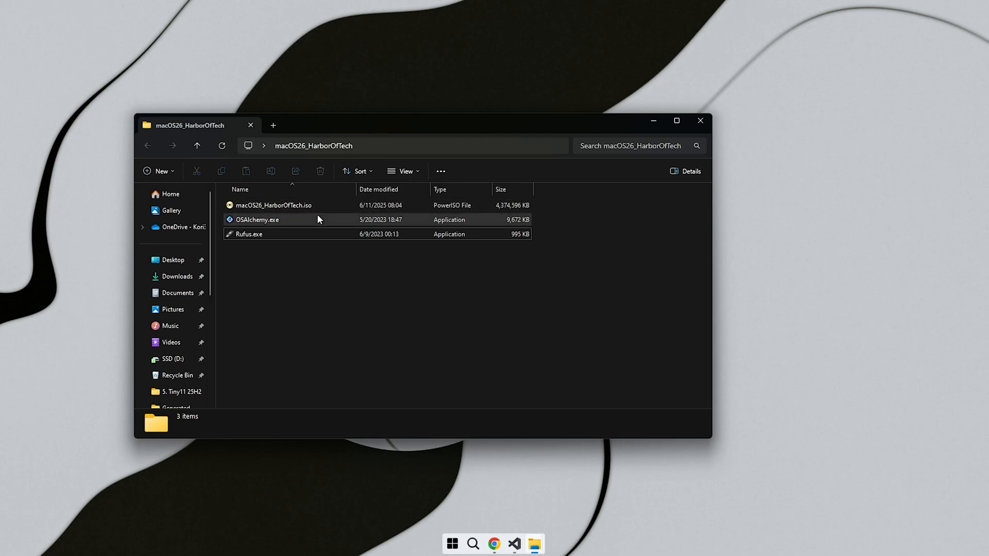
{"action": "double_click", "coordinate": [256, 219]}
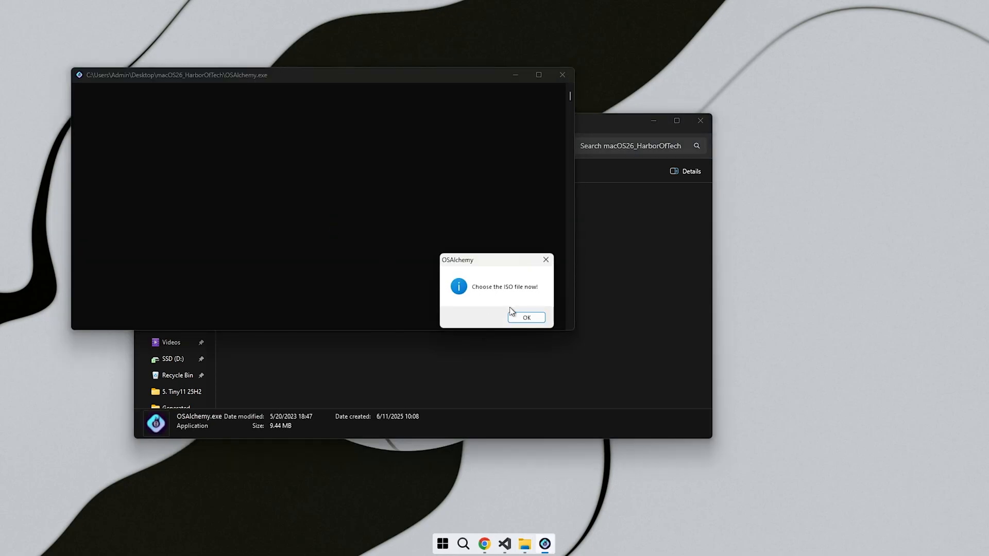
{"action": "left_click", "coordinate": [526, 318]}
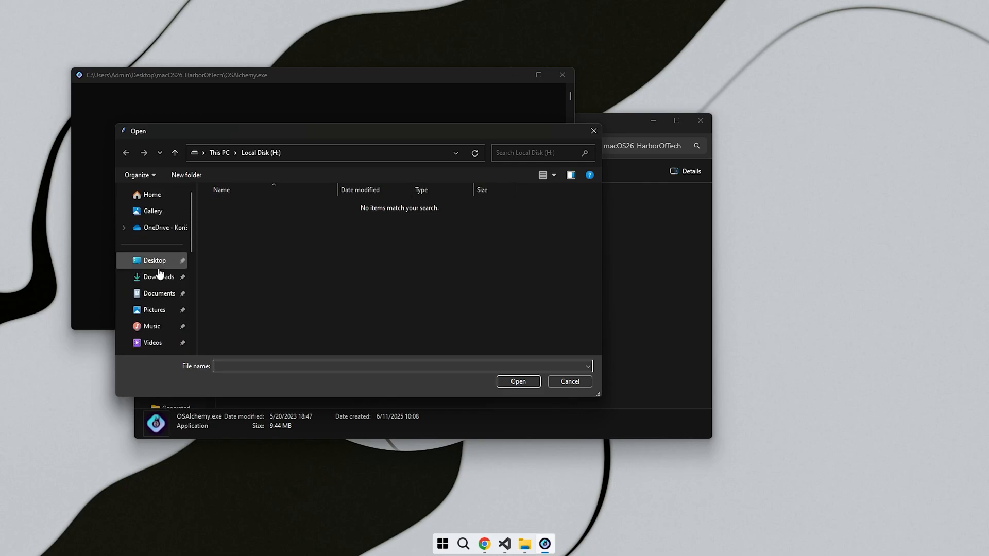
{"action": "left_click", "coordinate": [154, 260]}
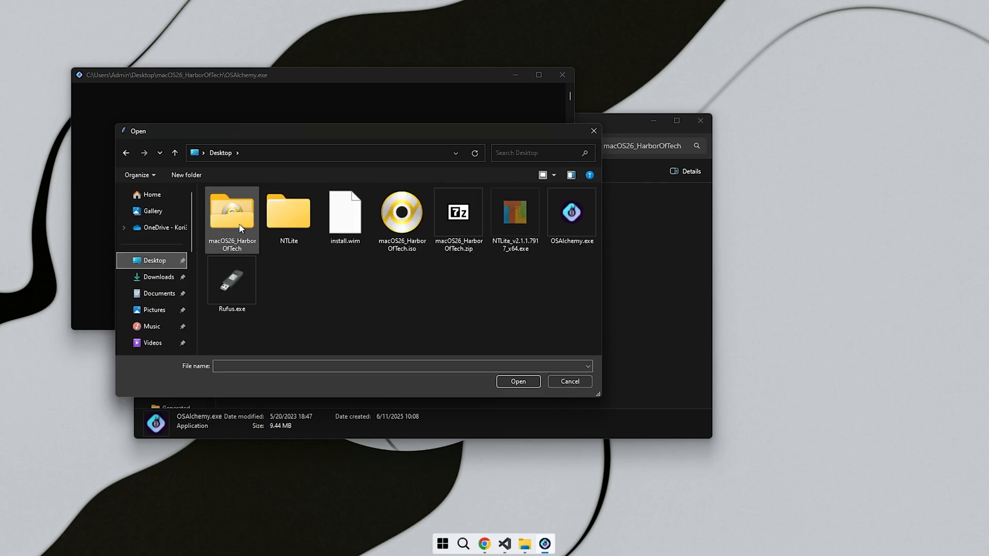
{"action": "double_click", "coordinate": [232, 215]}
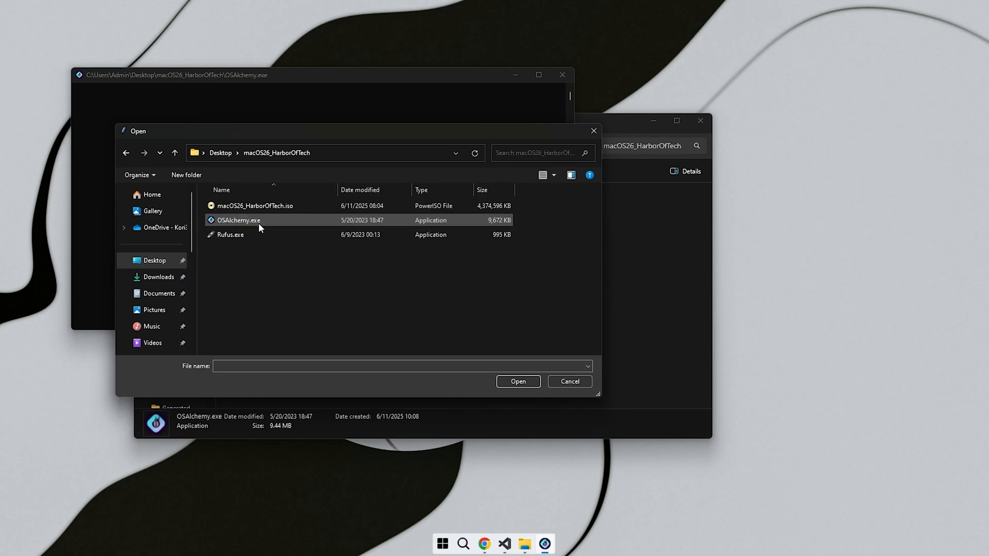
{"action": "left_click", "coordinate": [517, 381]}
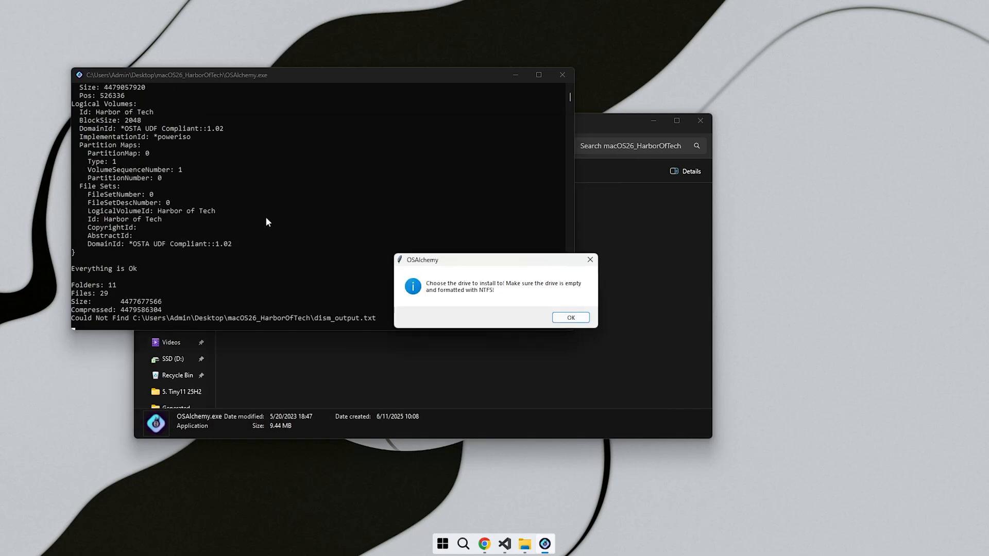
Choose Local Disk (H:) under This PC as the installation target
{"action": "left_click", "coordinate": [568, 317]}
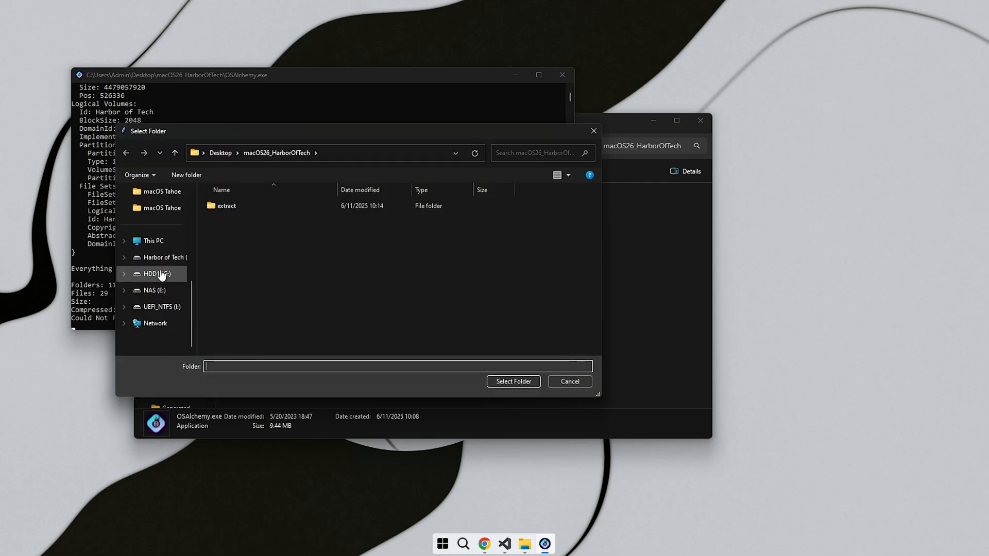
{"action": "left_click", "coordinate": [152, 240]}
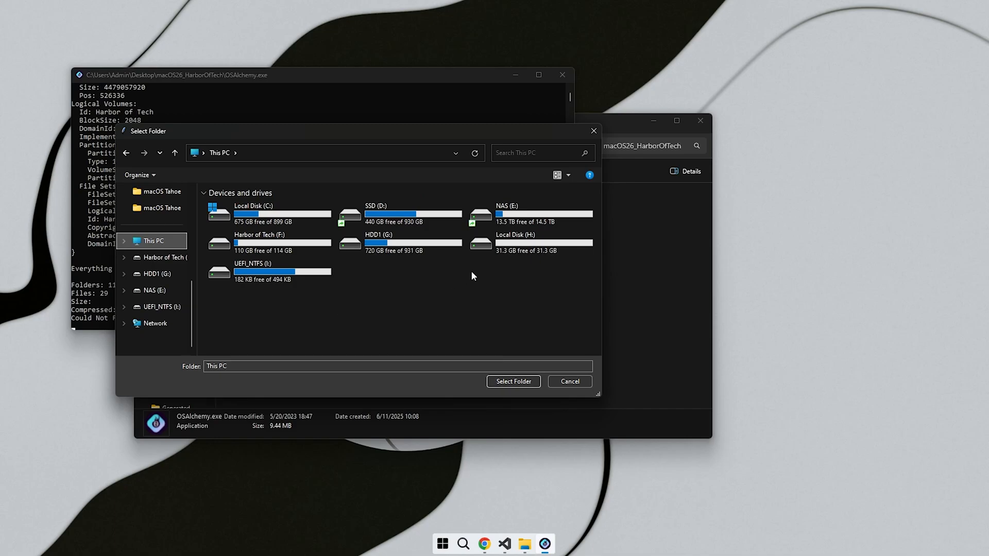
{"action": "left_click", "coordinate": [529, 243]}
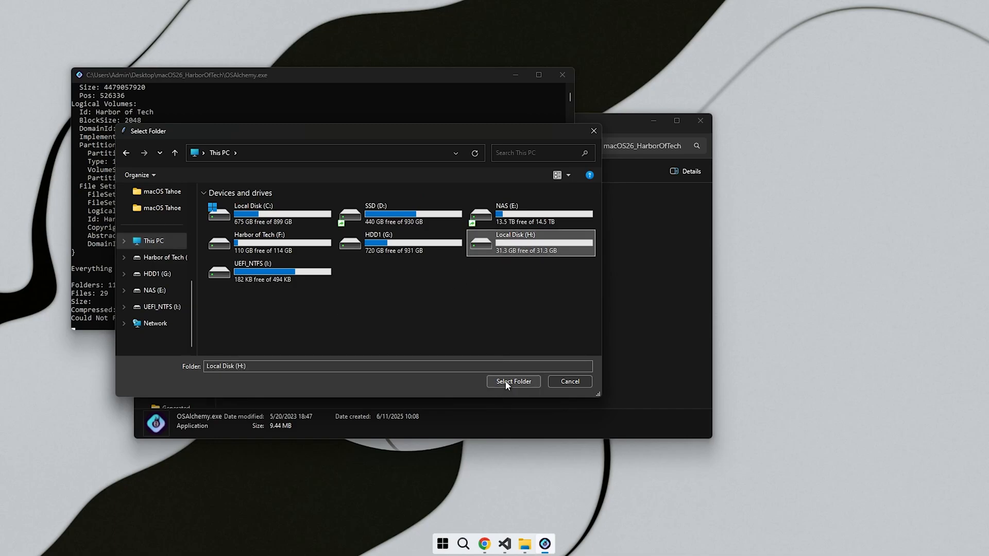
{"action": "left_click", "coordinate": [513, 382]}
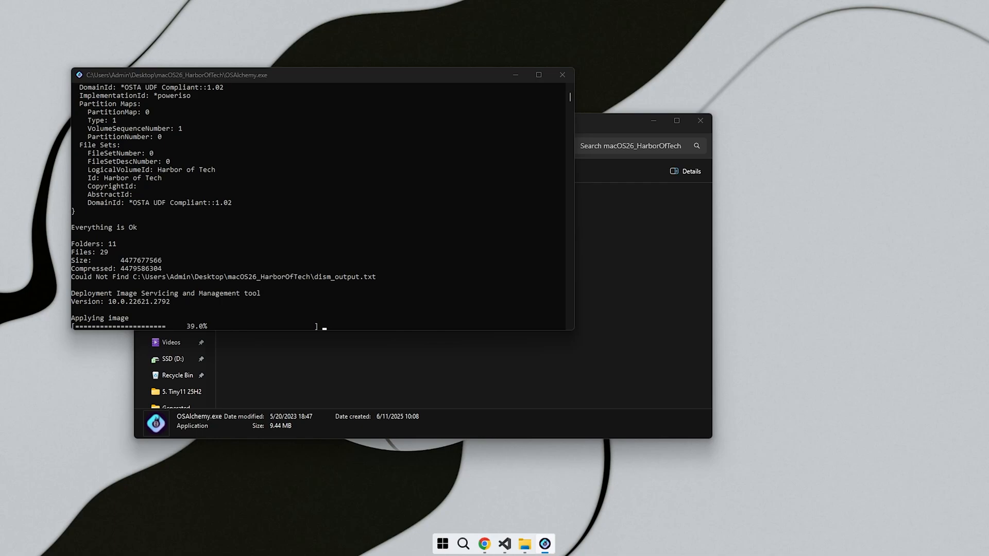
{"action": "mouse_move", "coordinate": [326, 320]}
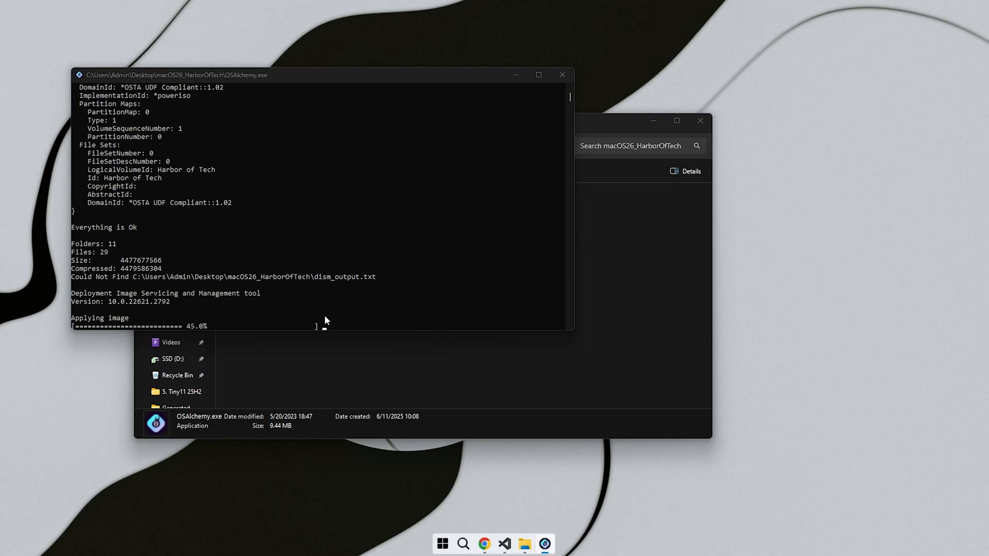